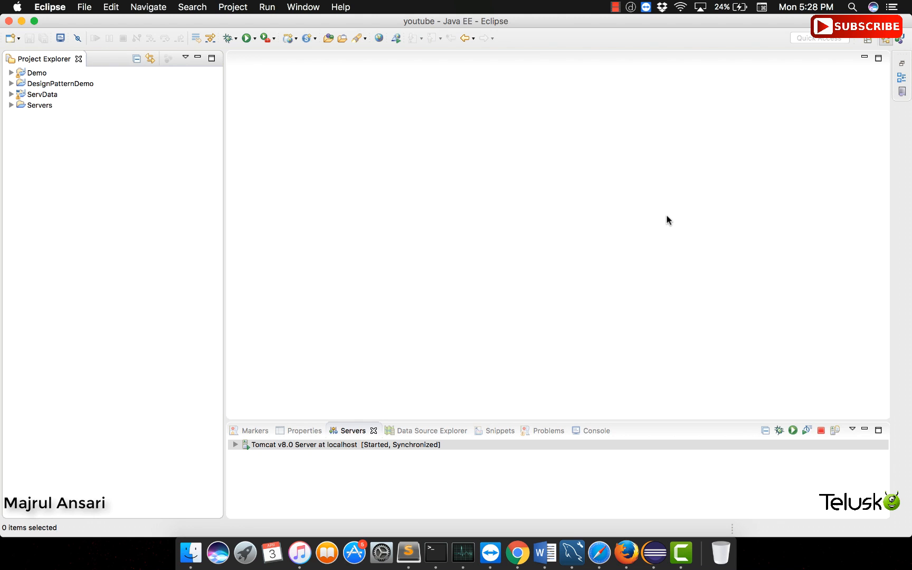
mouse_move(522, 524)
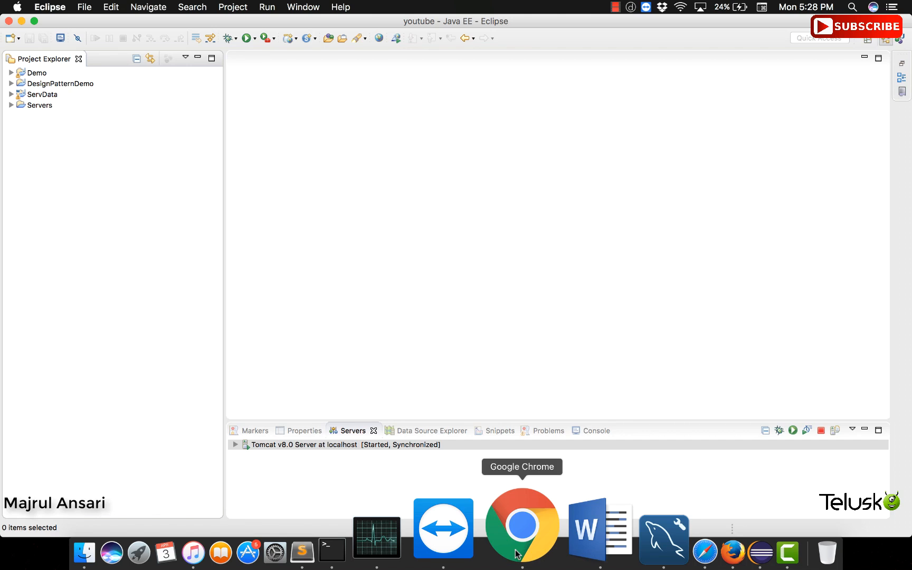
Step: Switch to Chrome showing jersey.java.net and scroll through the About section
click(521, 525)
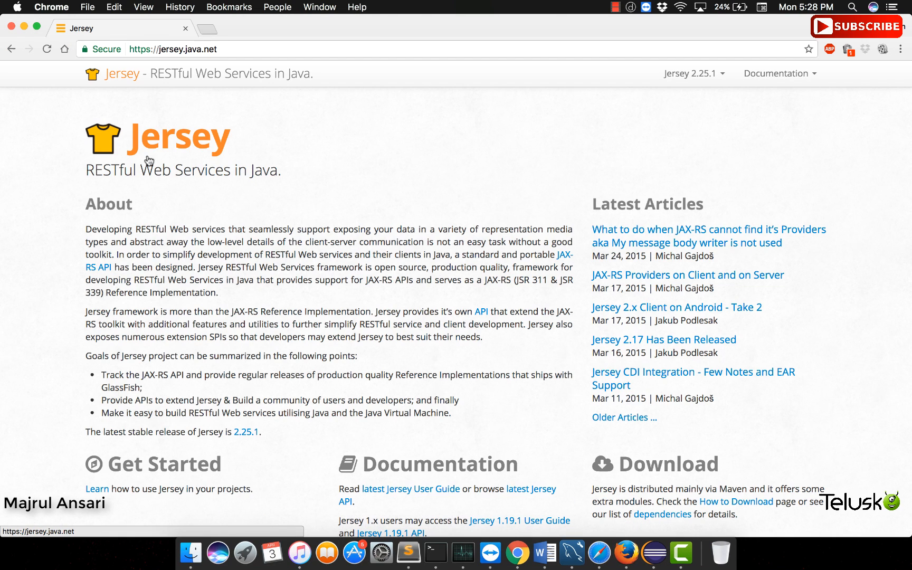
mouse_move(190, 249)
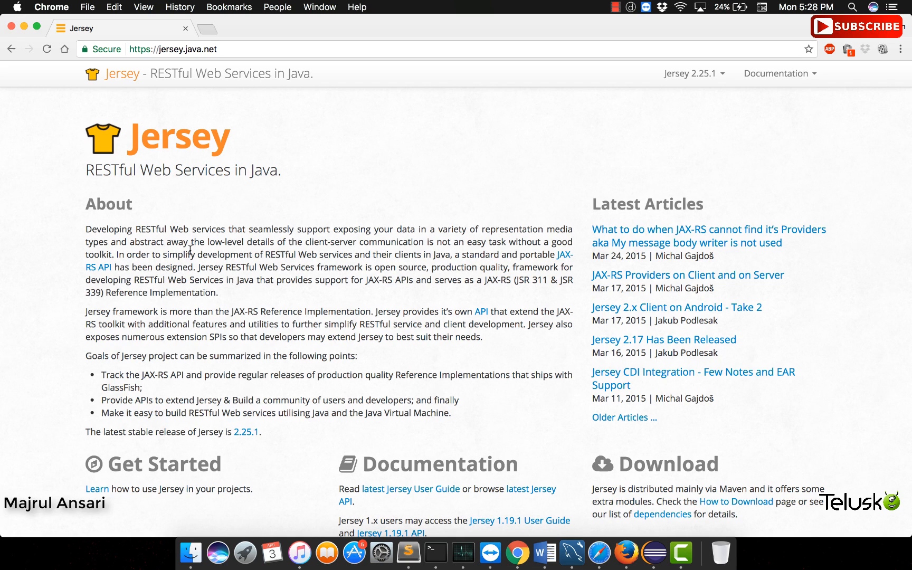
mouse_move(195, 67)
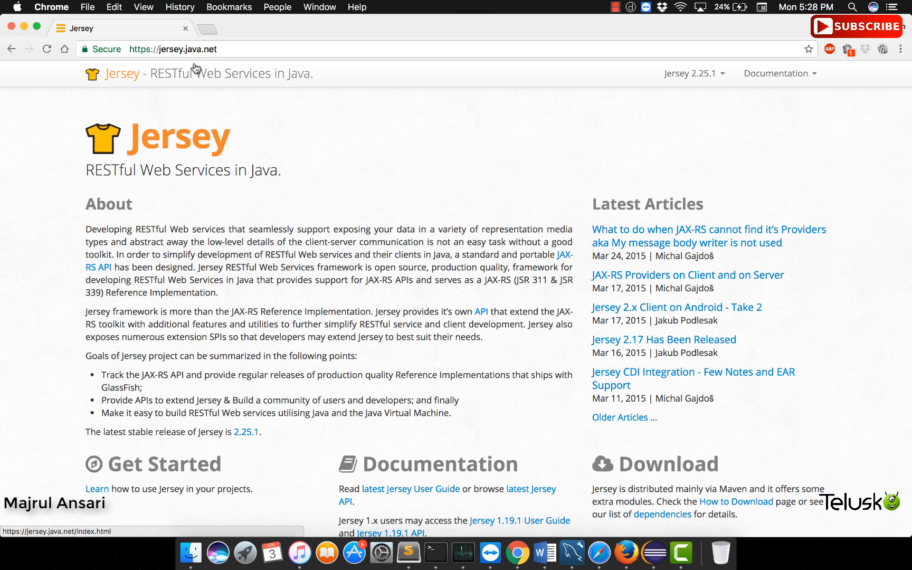
mouse_move(286, 184)
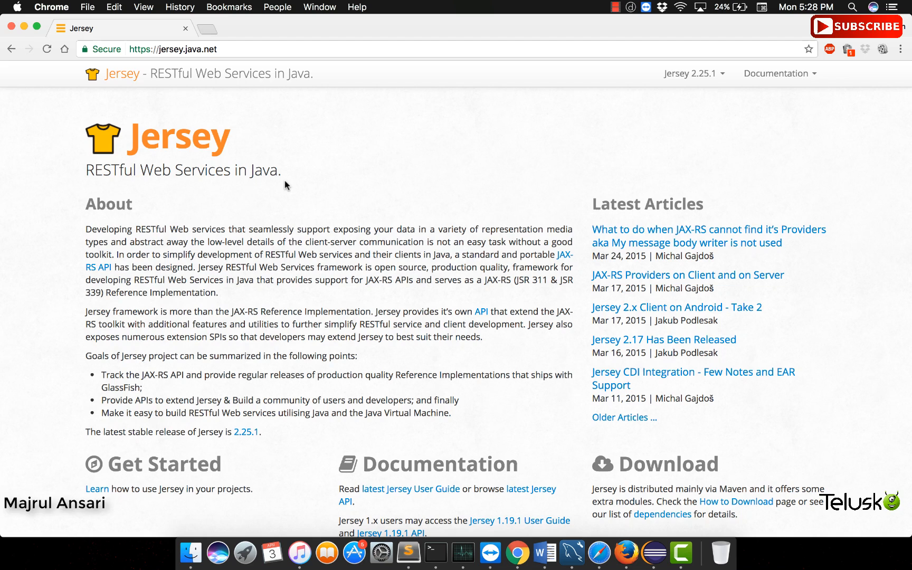
mouse_move(258, 304)
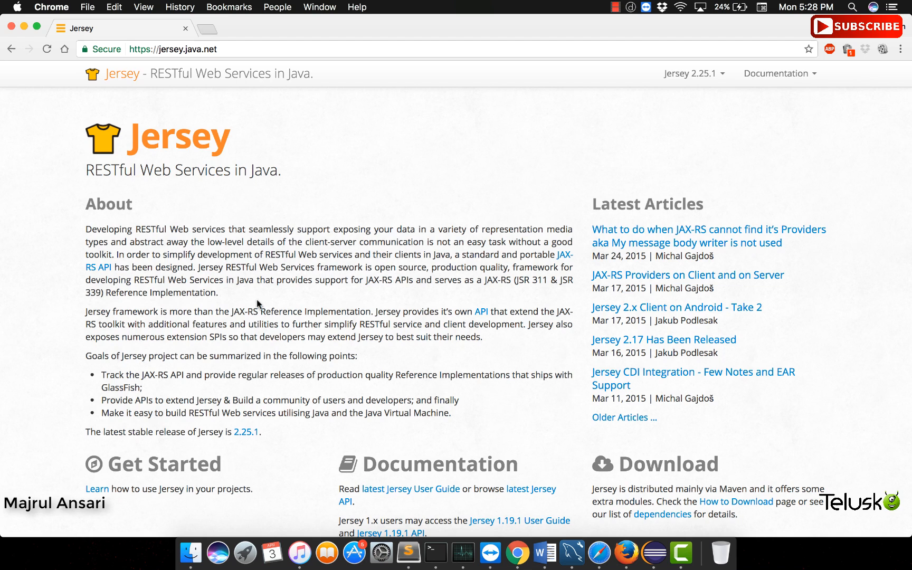
scroll(down, 3)
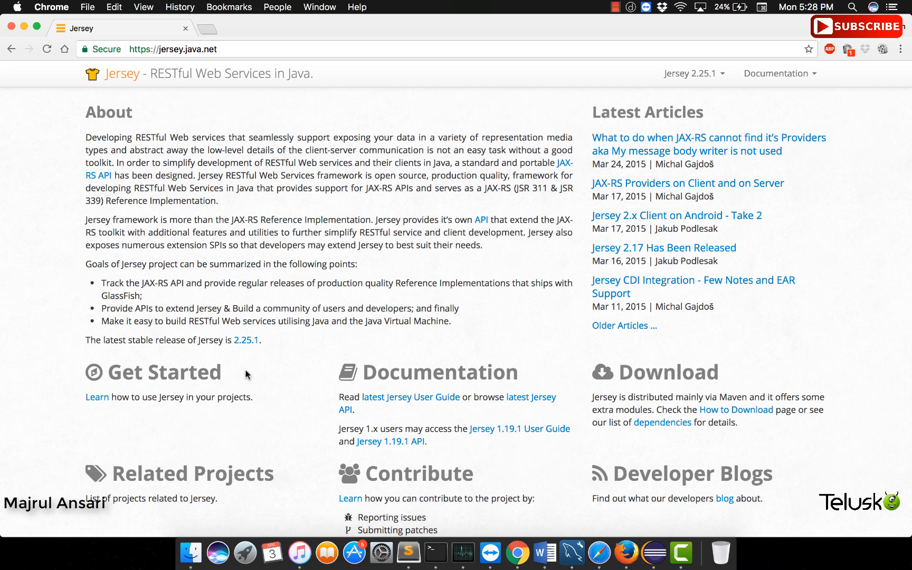
mouse_move(223, 345)
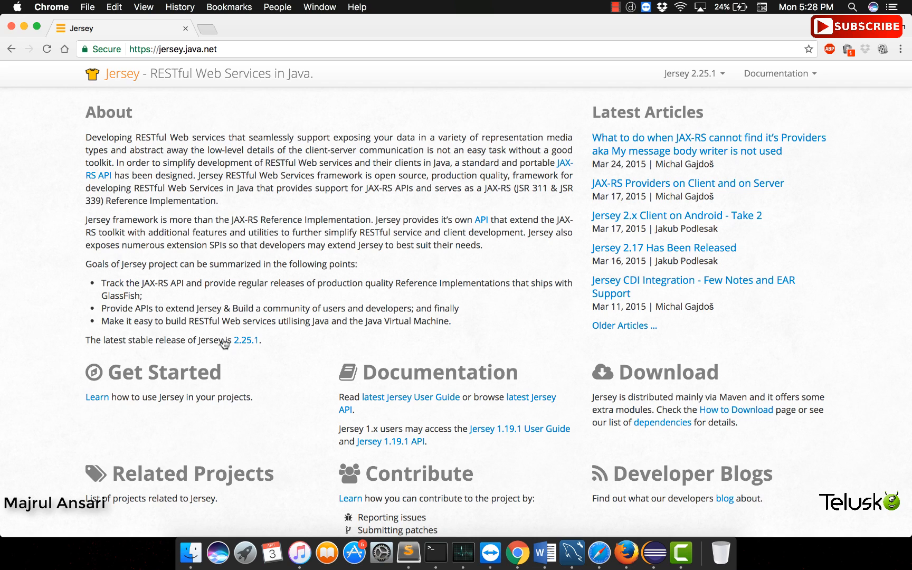
Step: Go to the Jersey 2.25.1 download page from the homepage link
click(243, 340)
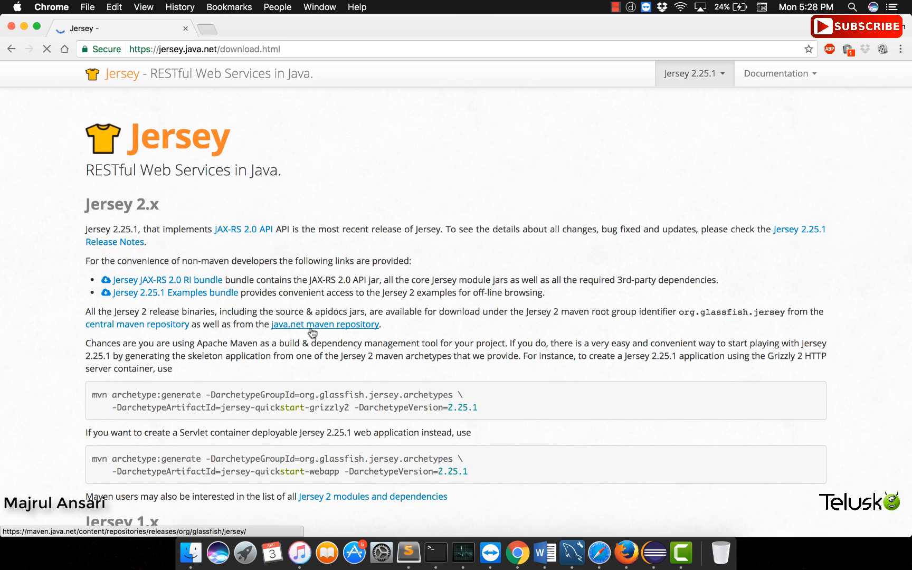
mouse_move(369, 294)
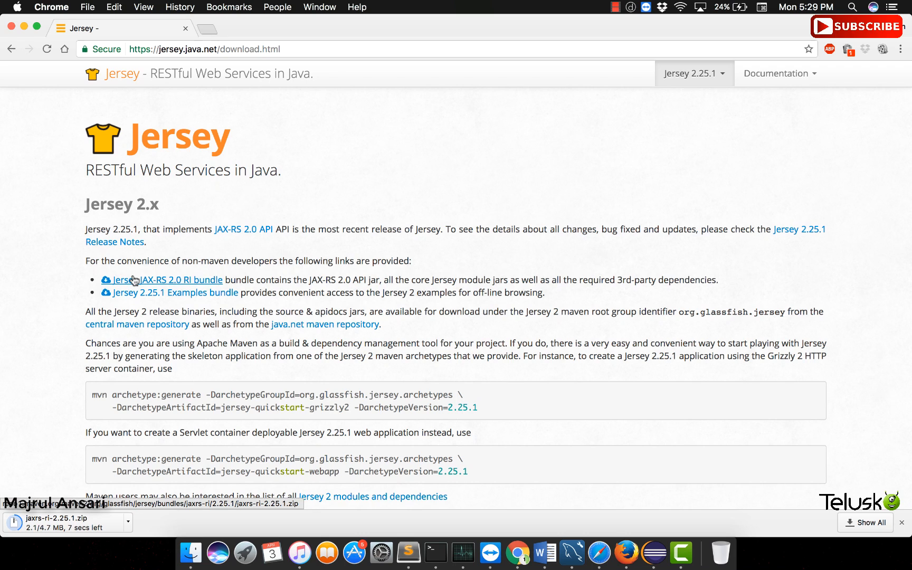
mouse_move(363, 359)
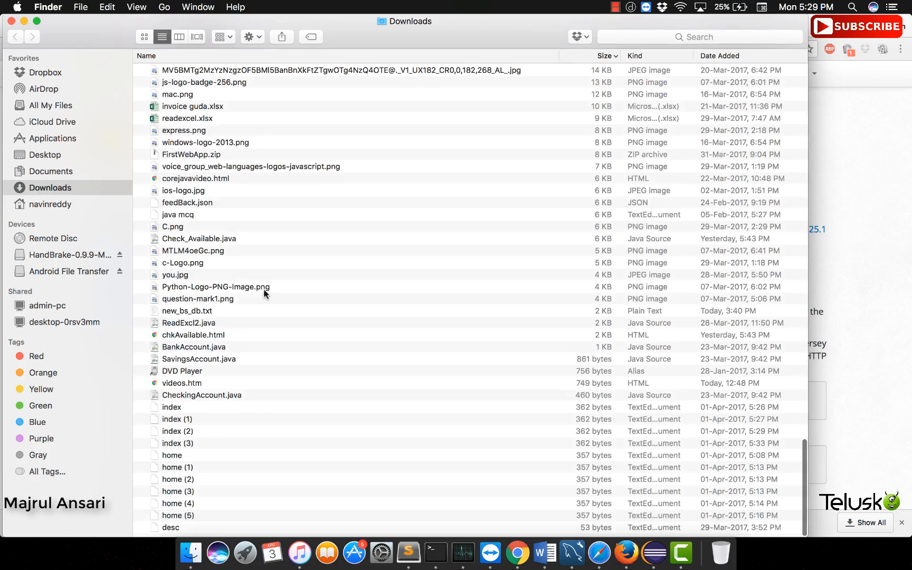
Step: Open the jaxrs-ri folder from Downloads in Finder
click(601, 56)
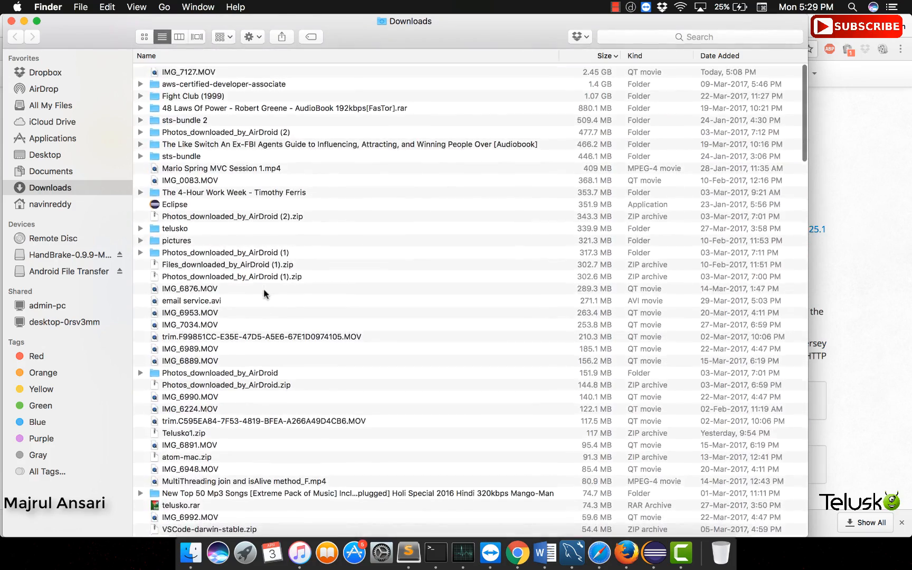
scroll(down, 3)
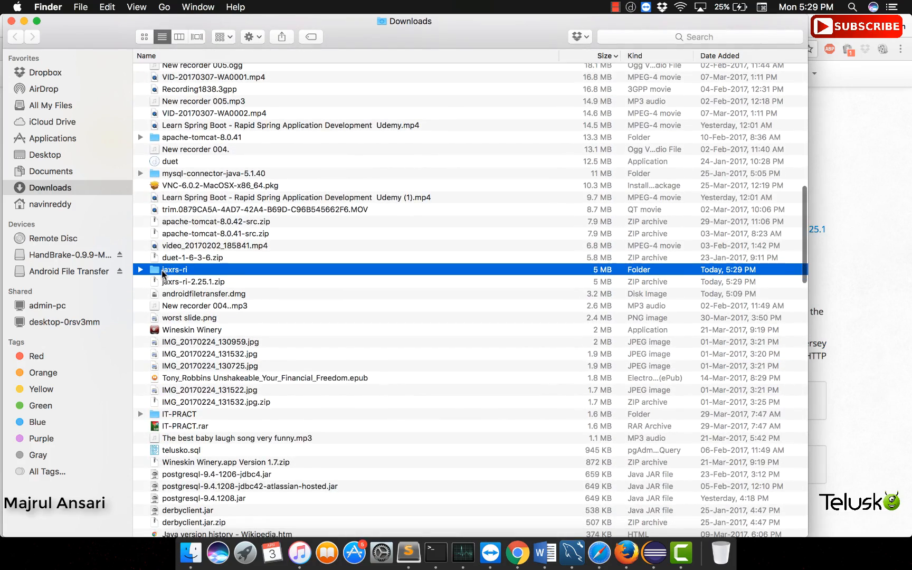
double_click(174, 269)
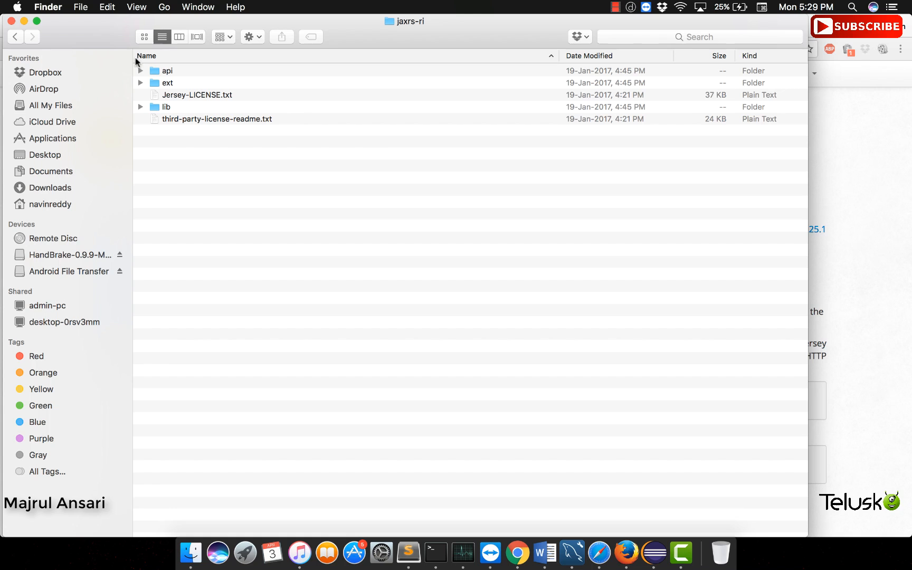
Step: Expand the api, ext and lib folders to list all the Jersey jar files
click(141, 71)
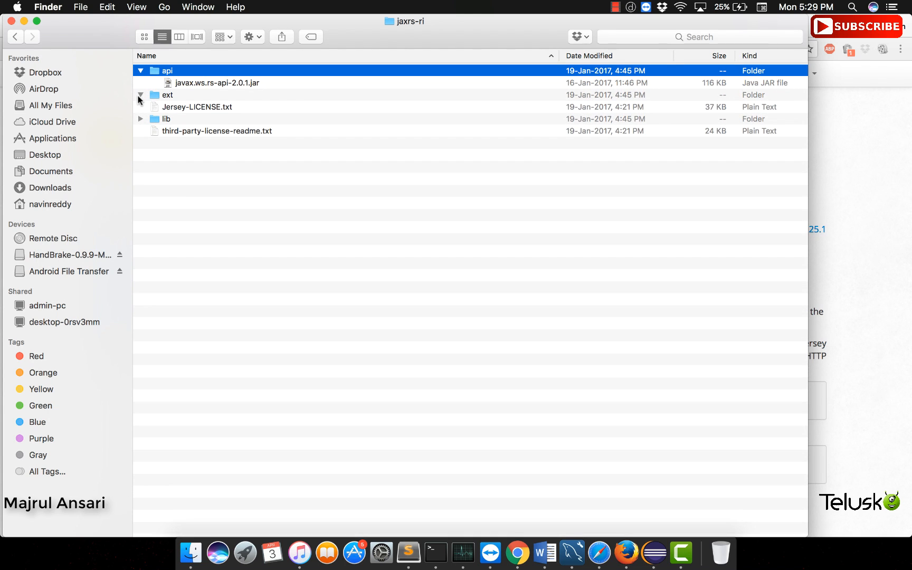
click(139, 95)
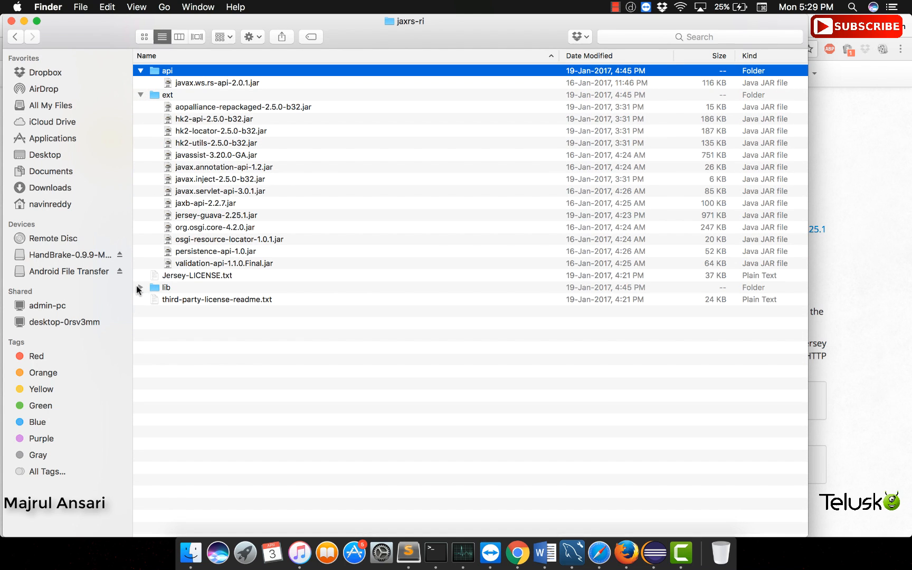
click(141, 287)
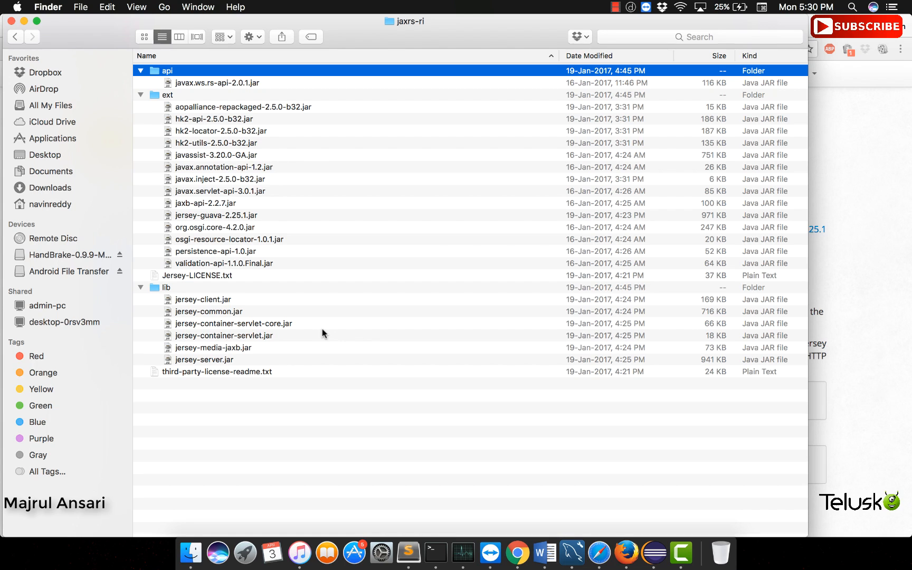
mouse_move(243, 121)
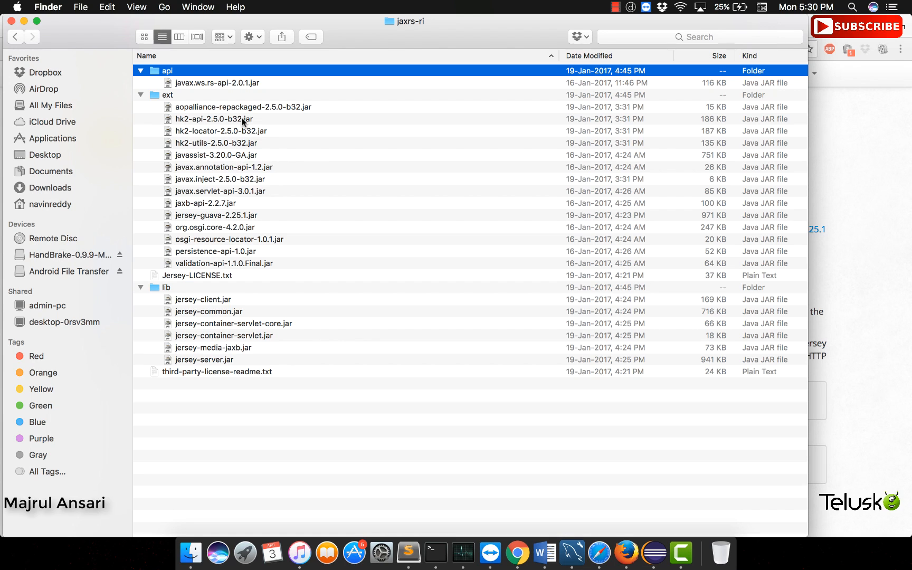
mouse_move(221, 153)
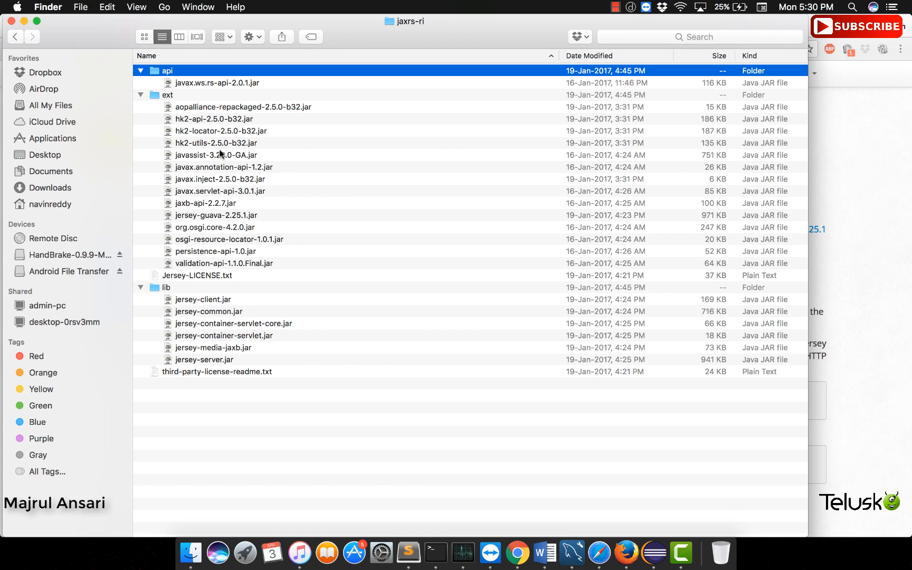
mouse_move(222, 290)
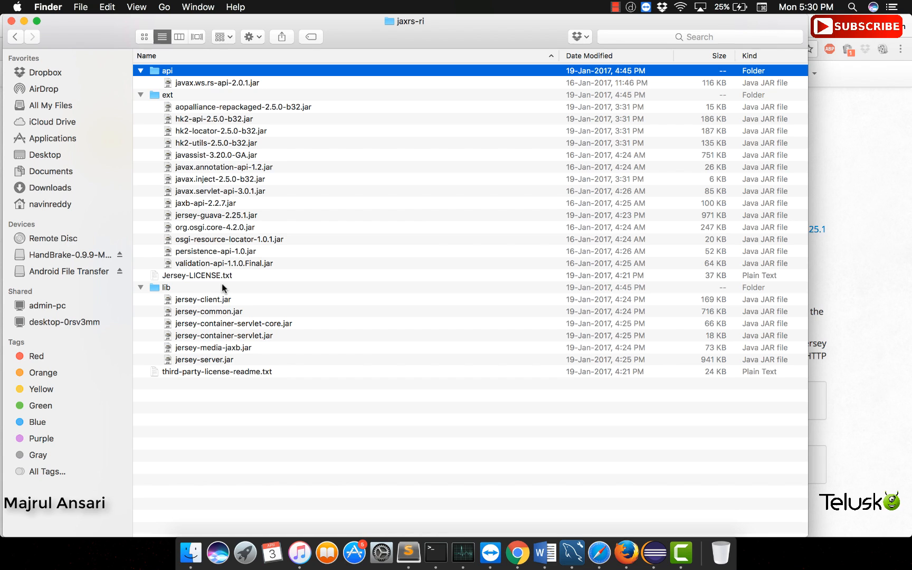
click(396, 476)
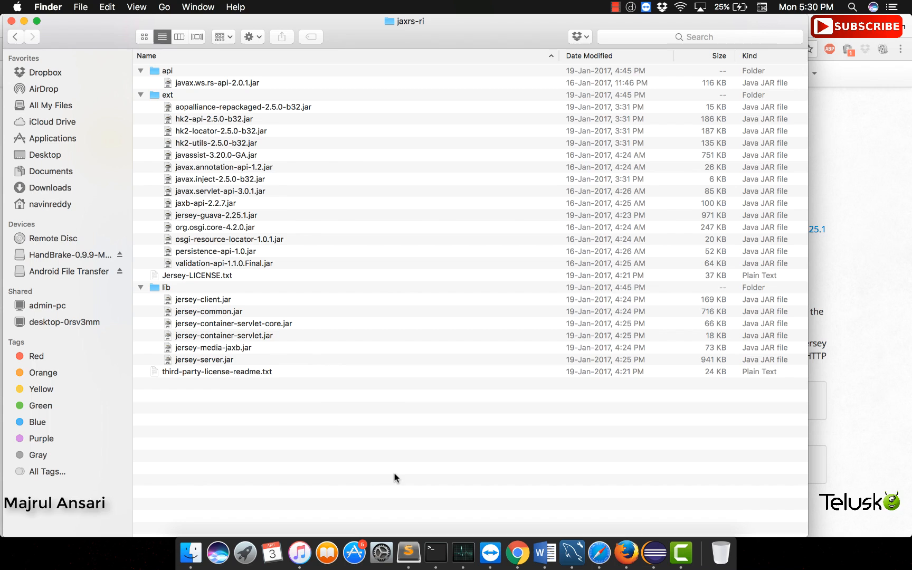
mouse_move(264, 324)
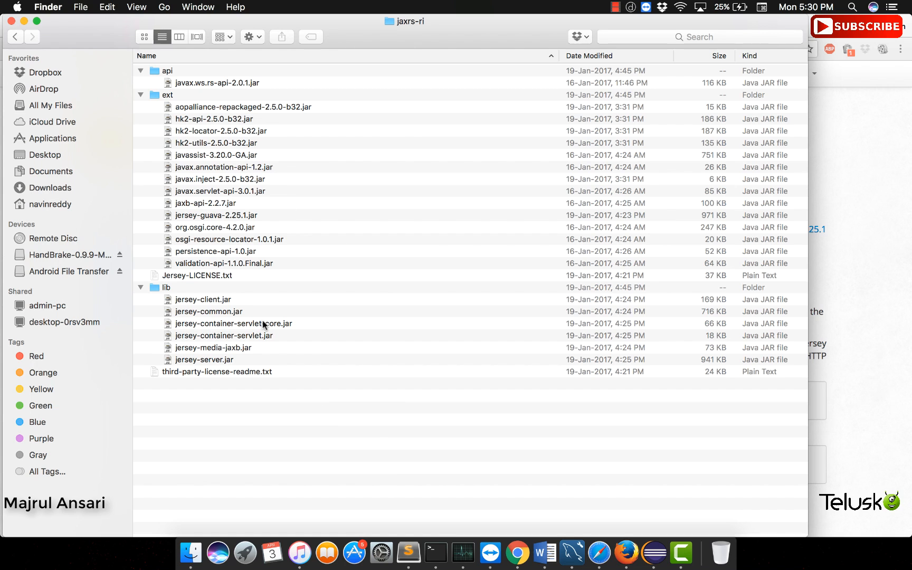
mouse_move(527, 486)
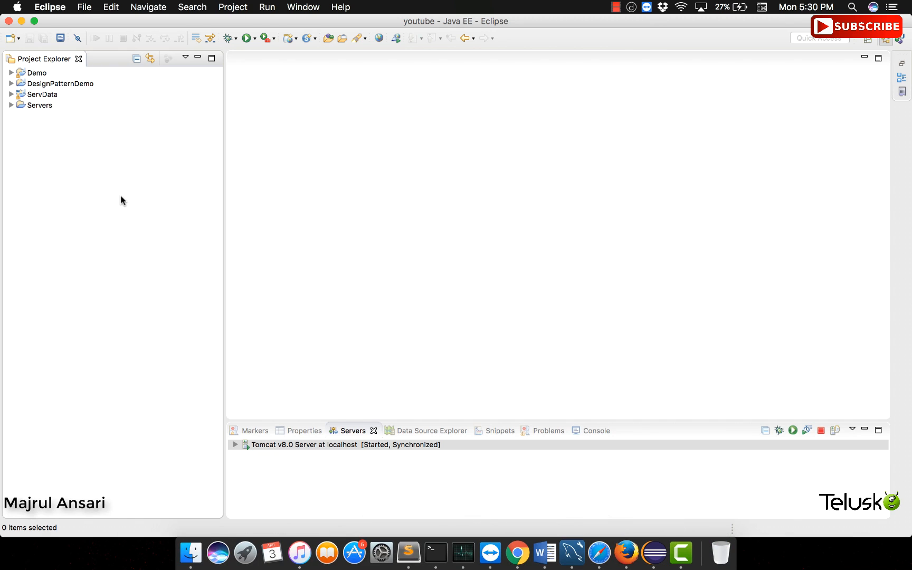
Step: Start the New Dynamic Web Project wizard from the File menu
click(84, 6)
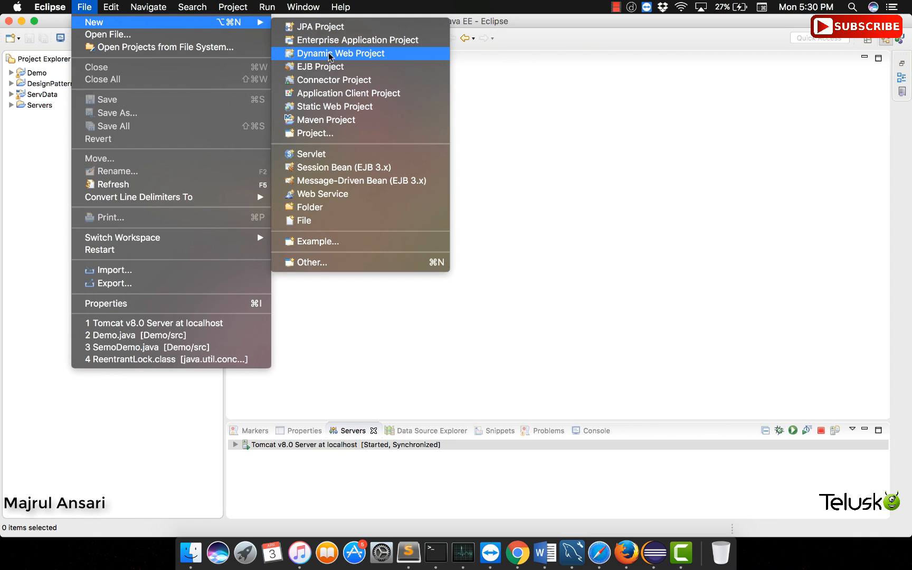
mouse_move(331, 453)
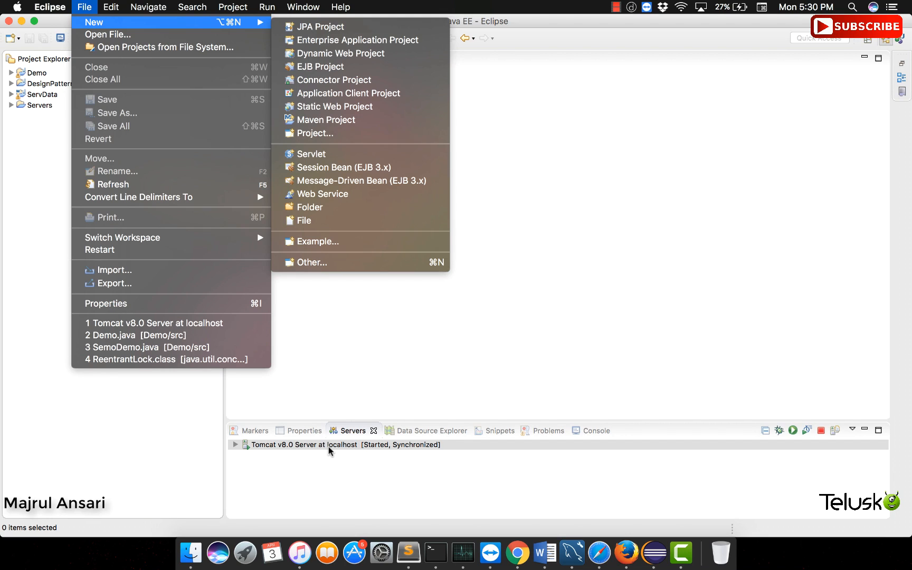
mouse_move(353, 468)
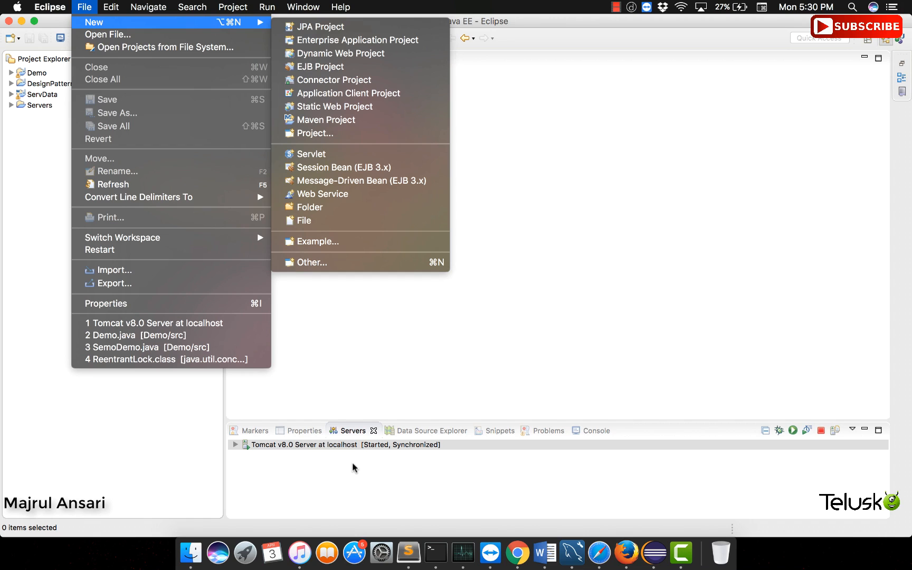
mouse_move(306, 455)
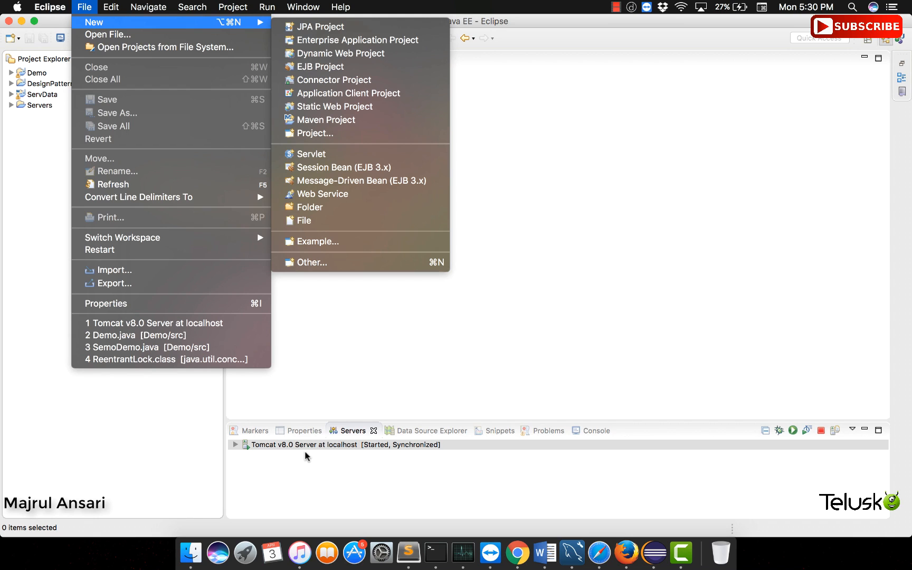
click(303, 6)
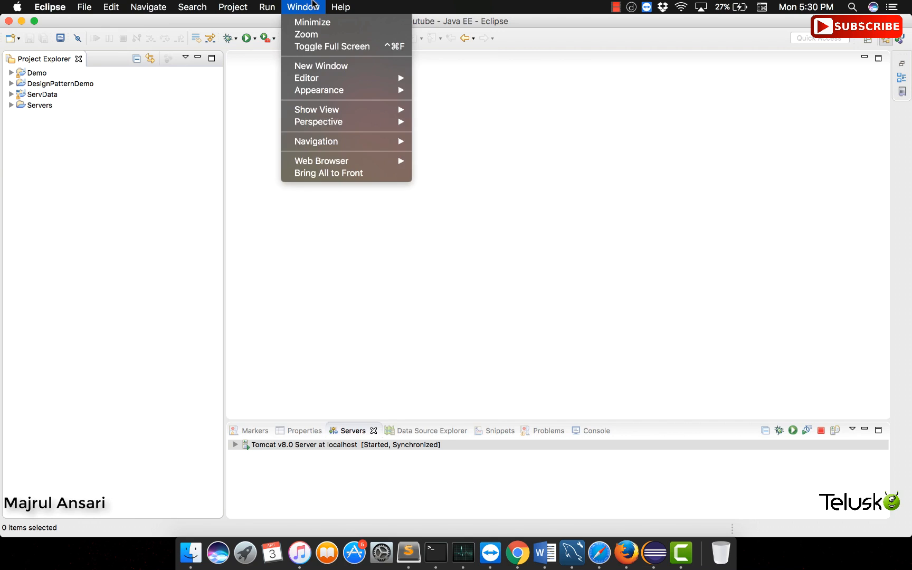
click(84, 6)
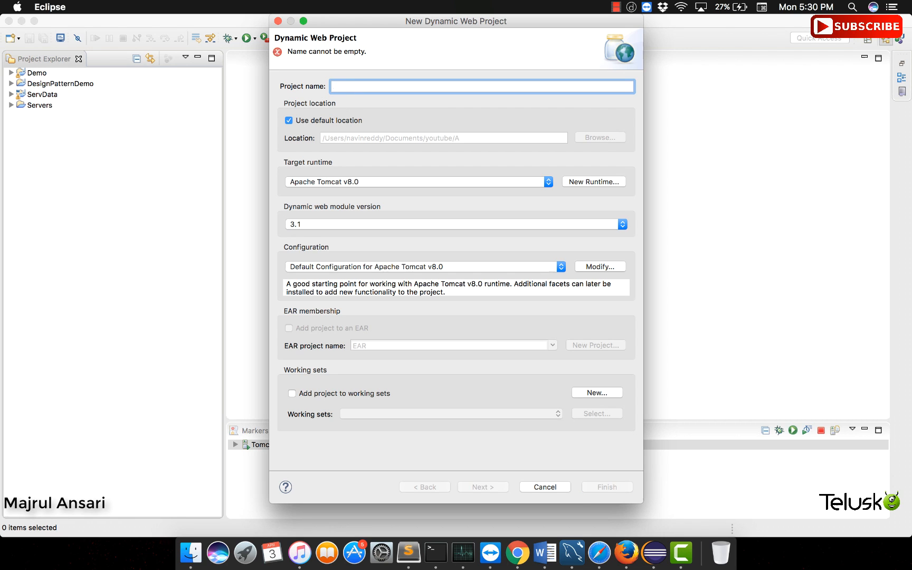
Step: Name the project JAX-RS-Starter targeting Apache Tomcat v8.0 and finish the wizard
text(JAX-RS-)
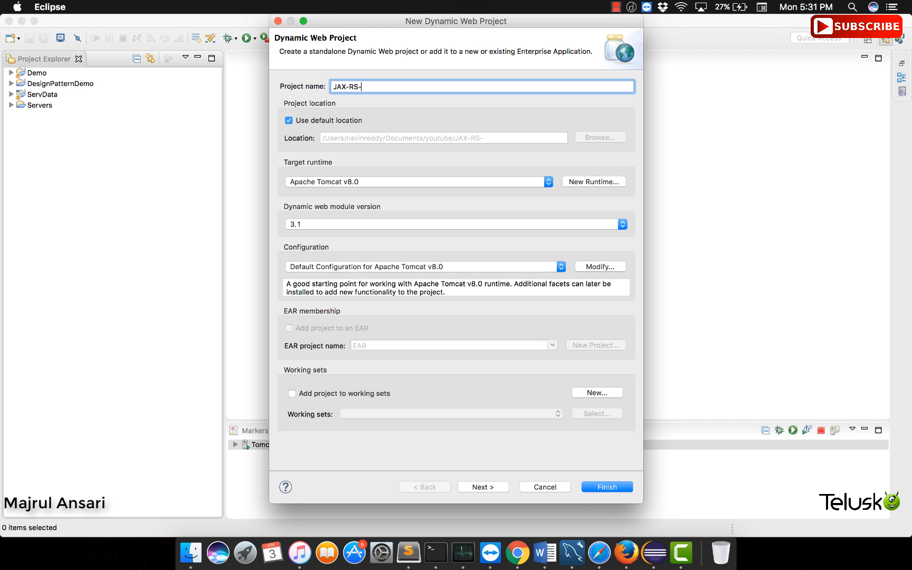
text(Start)
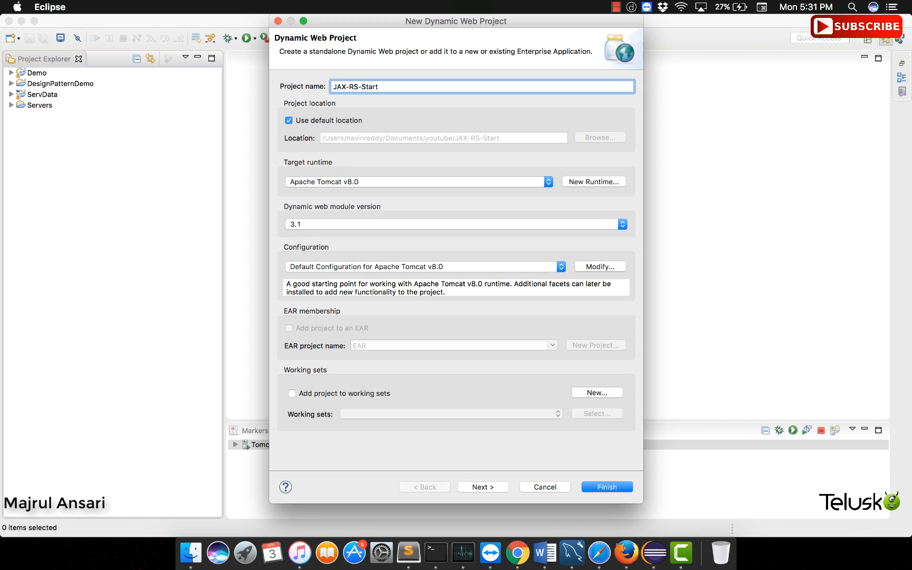
text(er)
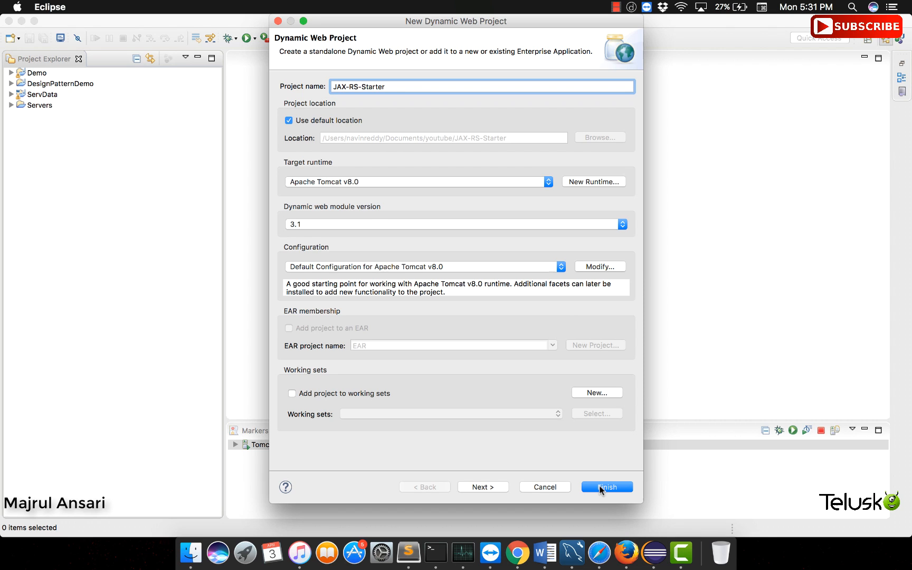
click(605, 487)
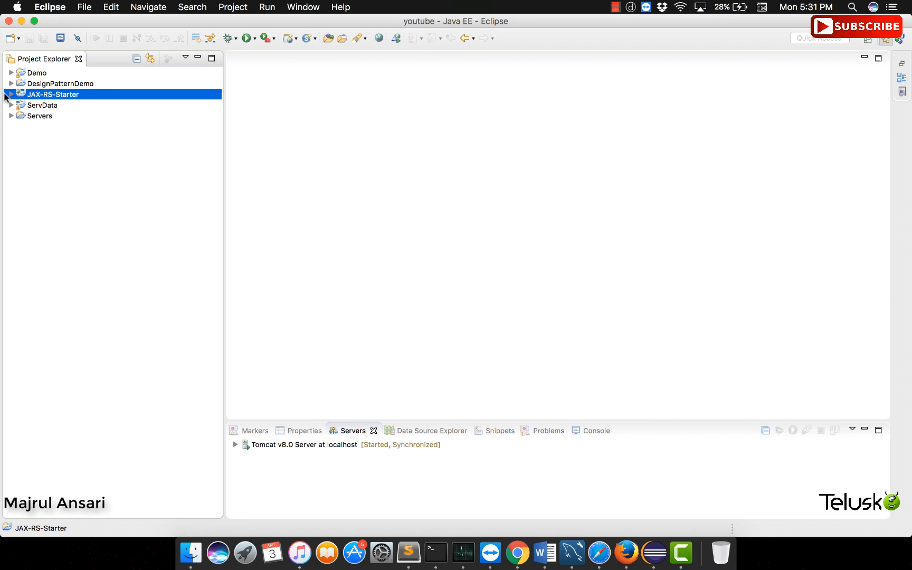
Step: Expand JAX-RS-Starter, WebContent and WEB-INF to reveal and select the lib folder
click(11, 94)
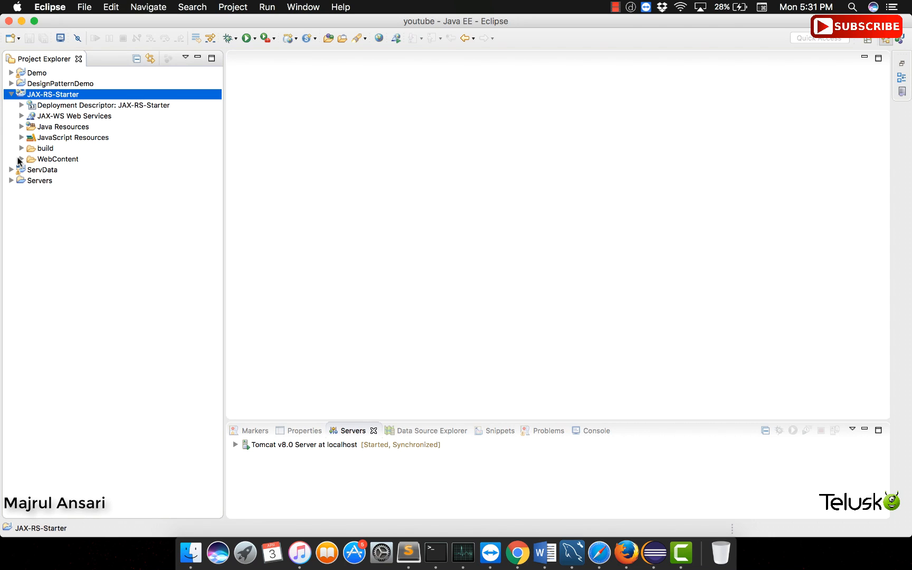
click(23, 158)
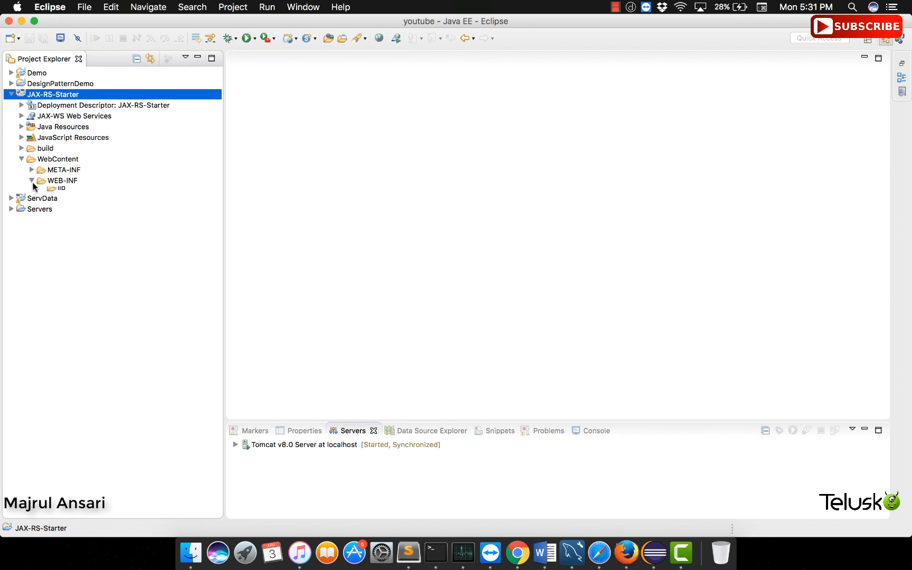
click(60, 191)
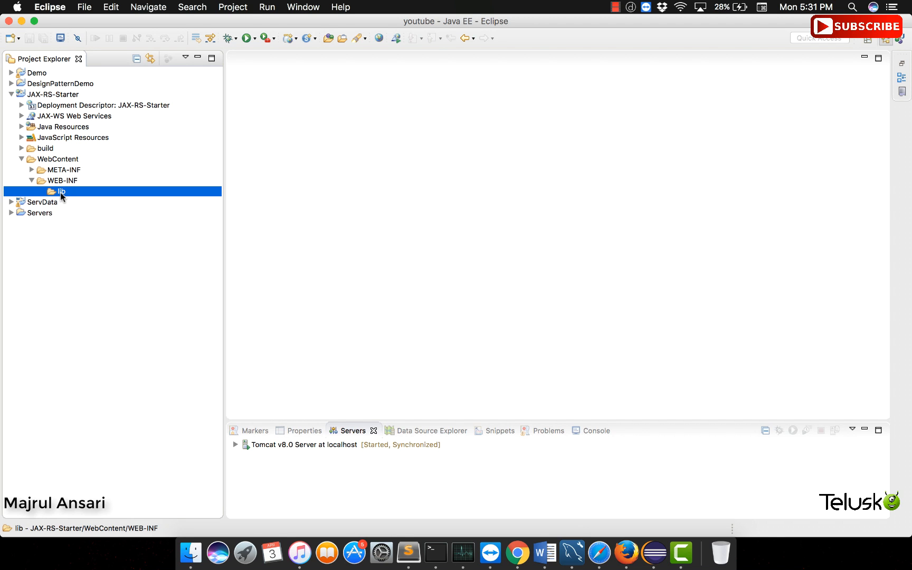
click(192, 524)
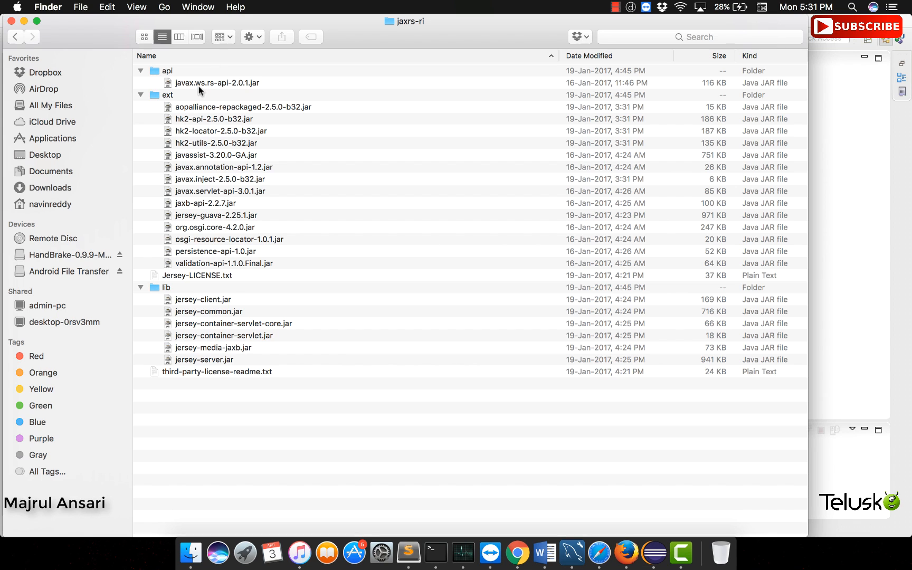
Step: Select every jar in the ext folder for copying into WEB-INF/lib
click(215, 82)
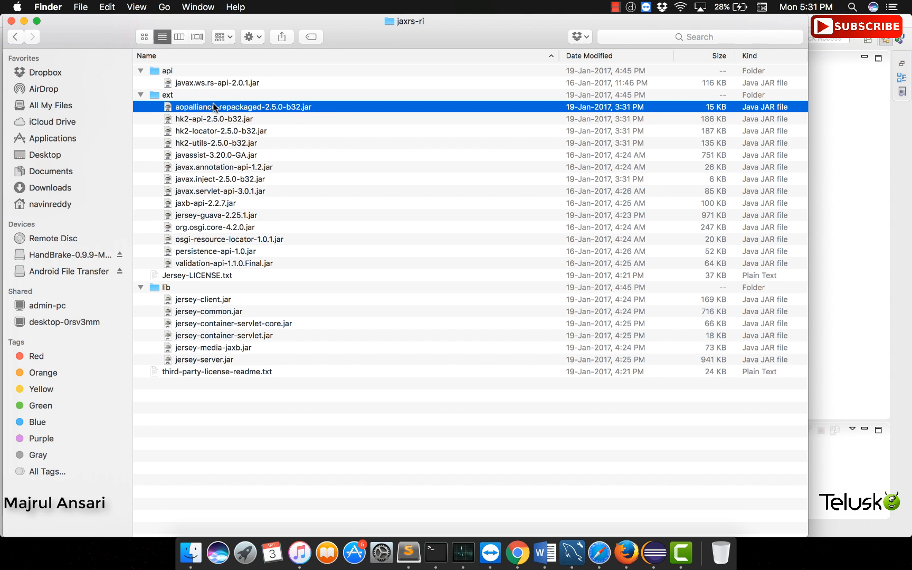
mouse_move(179, 265)
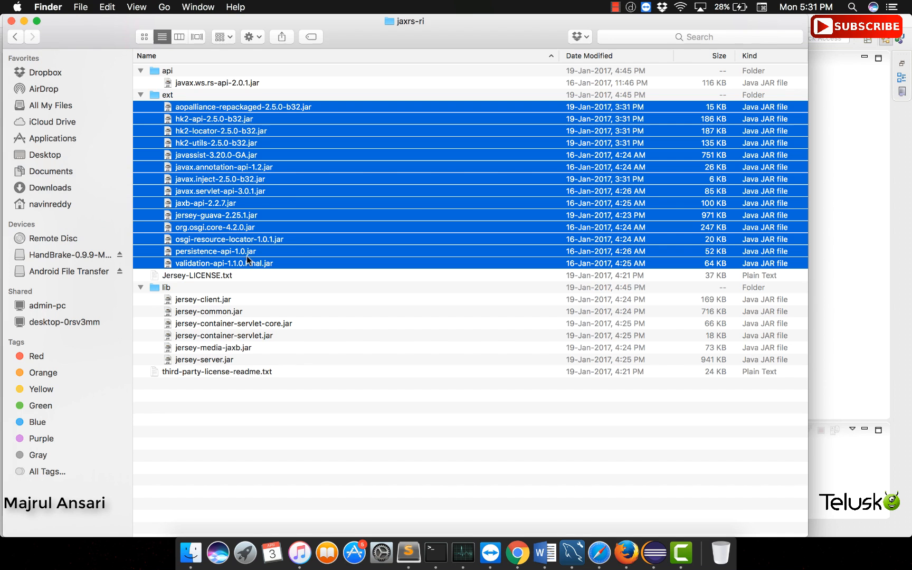
click(203, 298)
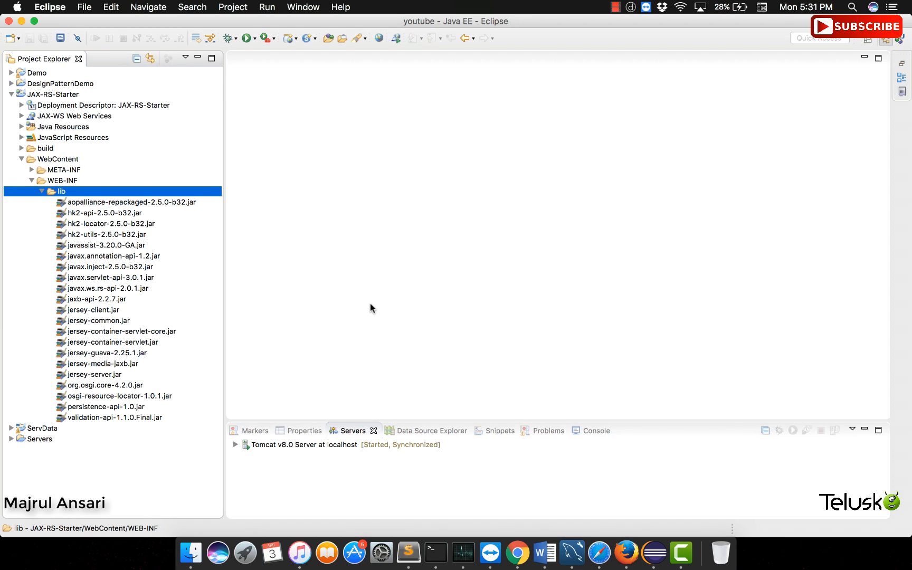
Step: Collapse the WEB-INF folder to hide the list of jars
click(42, 191)
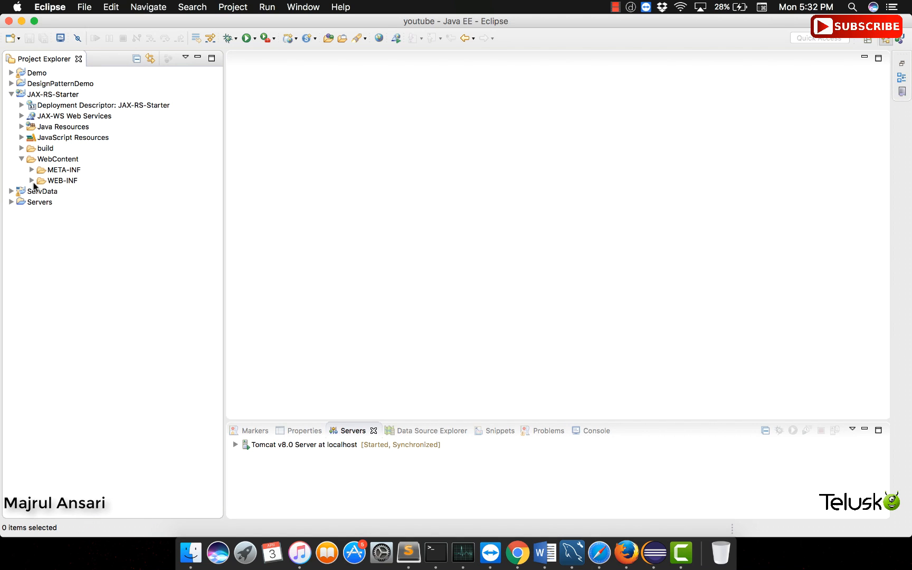
mouse_move(456, 523)
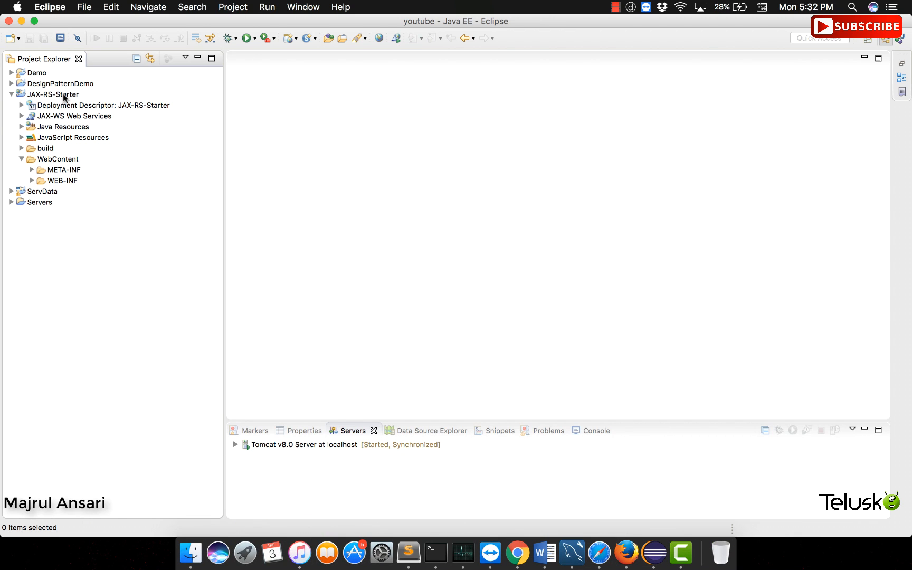
Step: Create class MyRestApp in package com.app via the project's New Class wizard
right_click(55, 94)
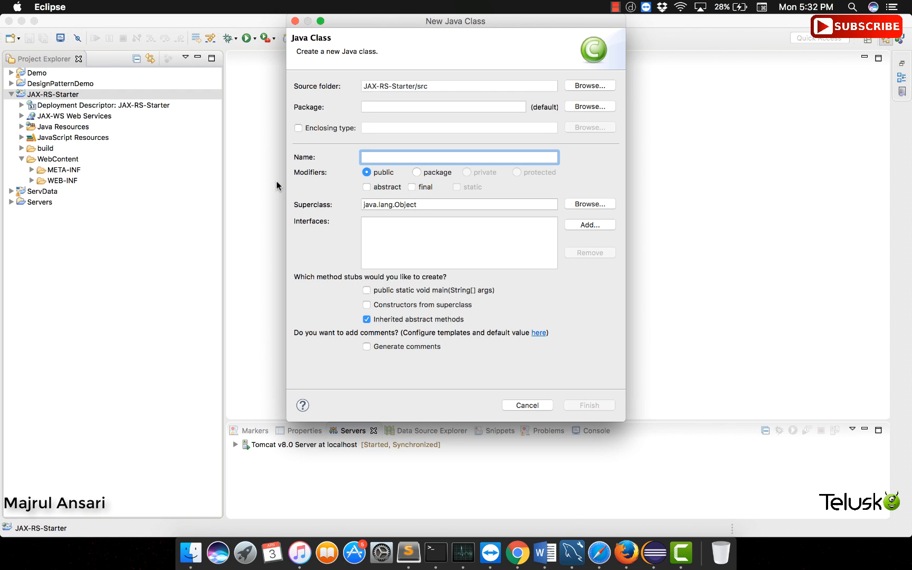
click(458, 157)
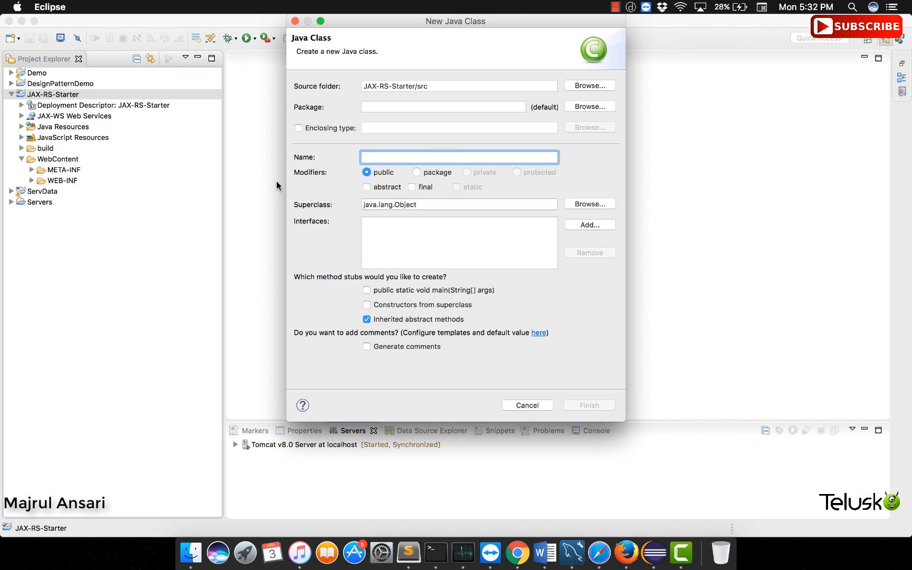
click(442, 106)
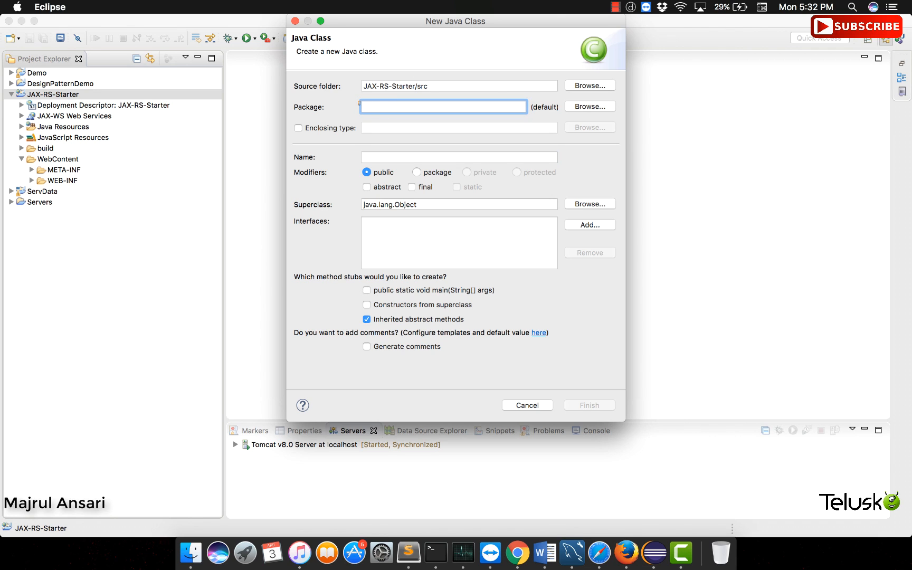
text(com.a)
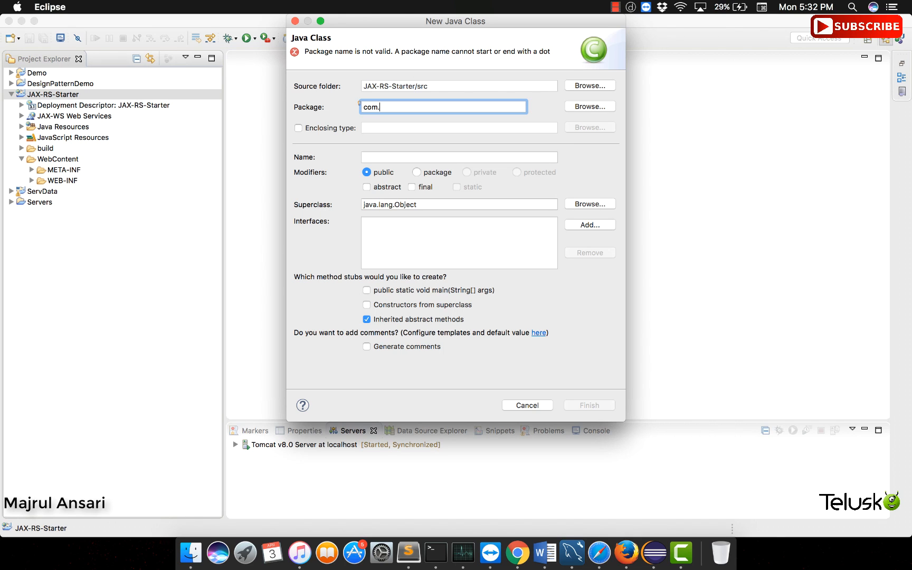
text(app)
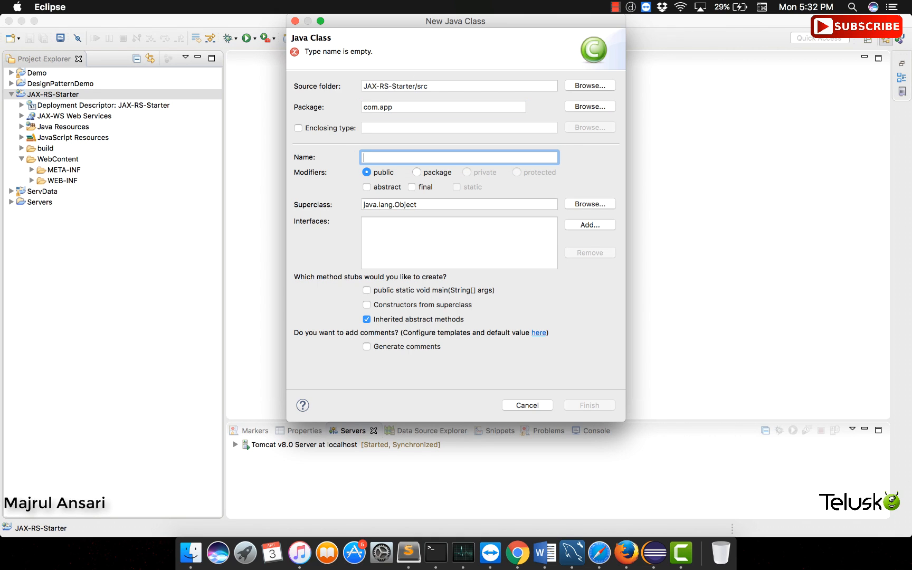
text(MY)
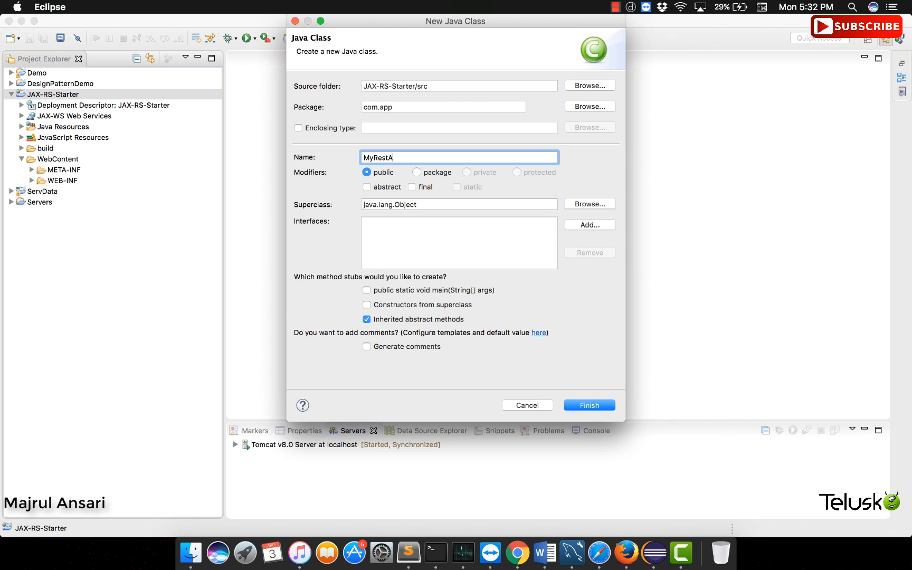
click(588, 406)
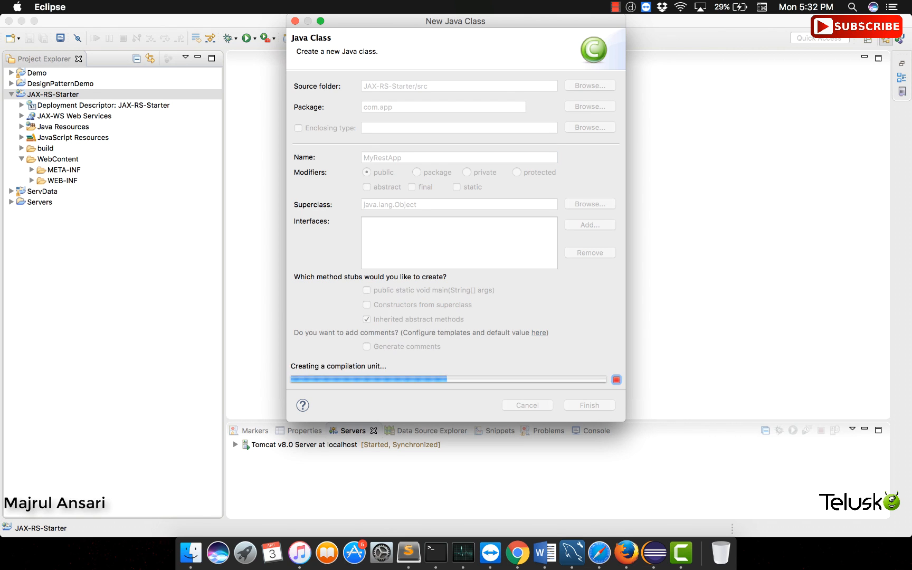
click(588, 405)
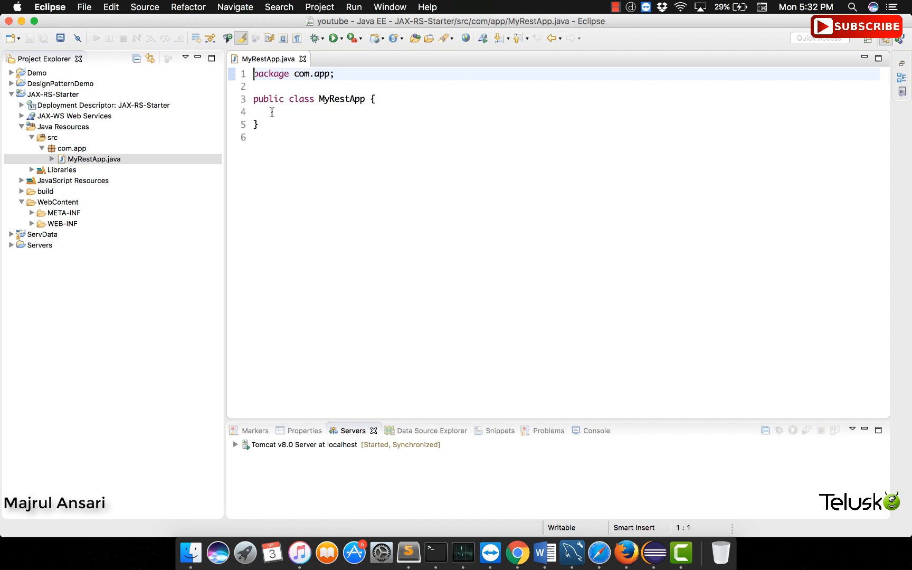
Step: Make MyRestApp extend javax.ws.rs.core.Application, chosen from content assist with its import
click(253, 112)
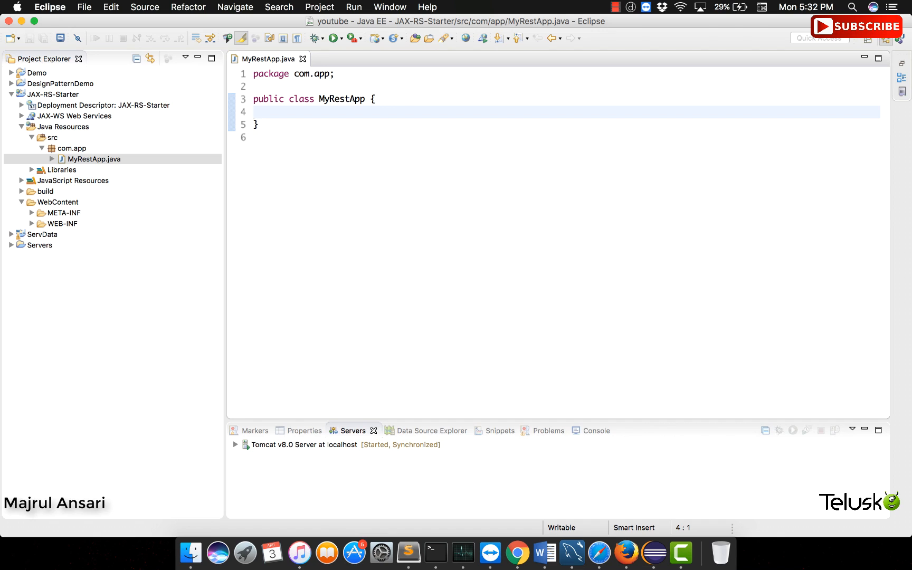
click(254, 112)
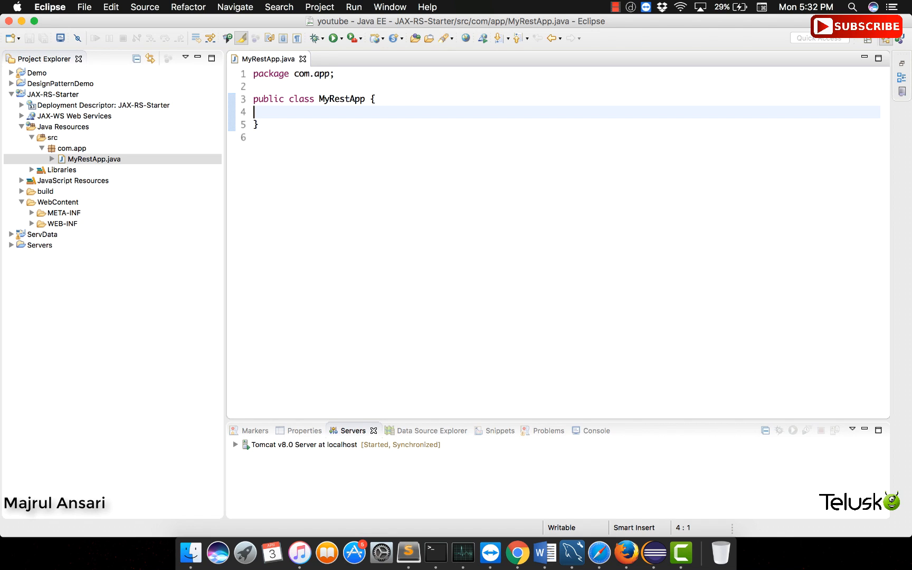
click(372, 99)
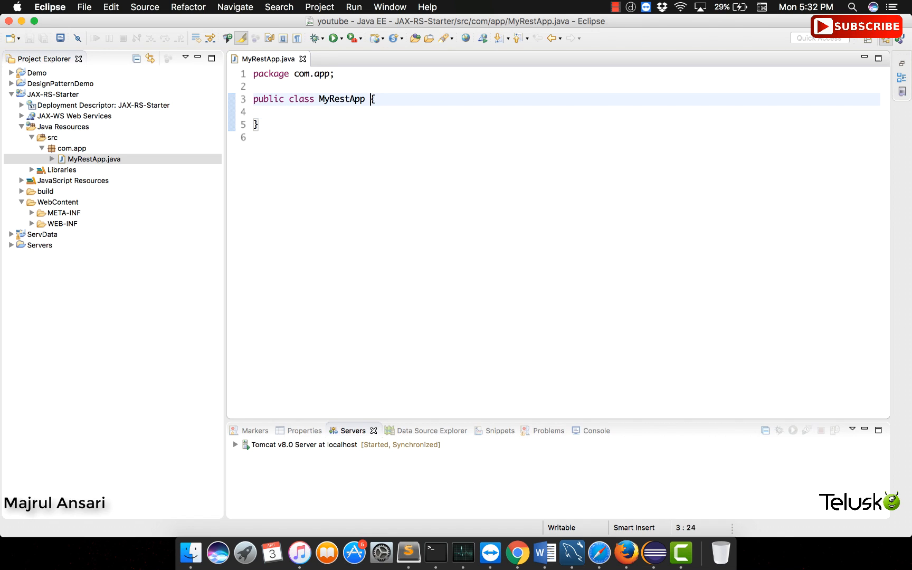
text(exrtem)
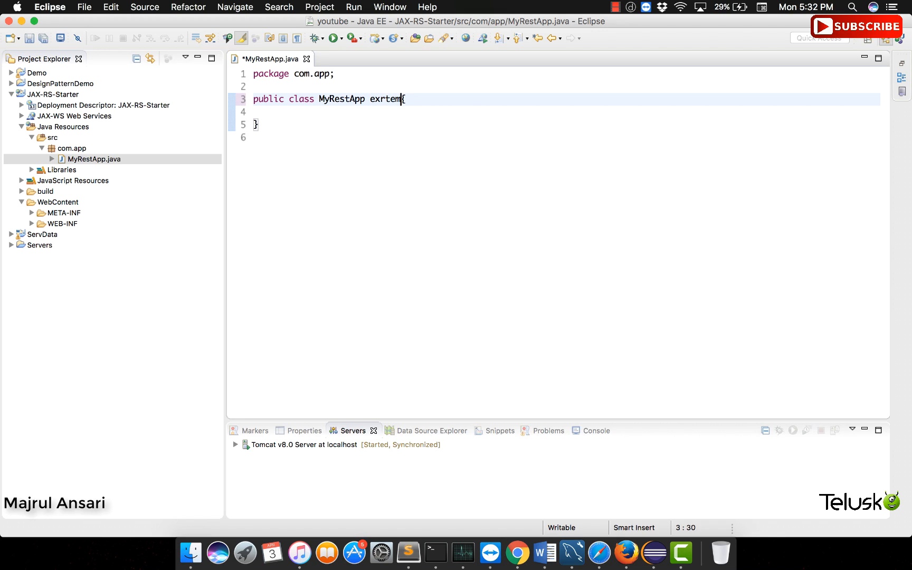
text(extends A)
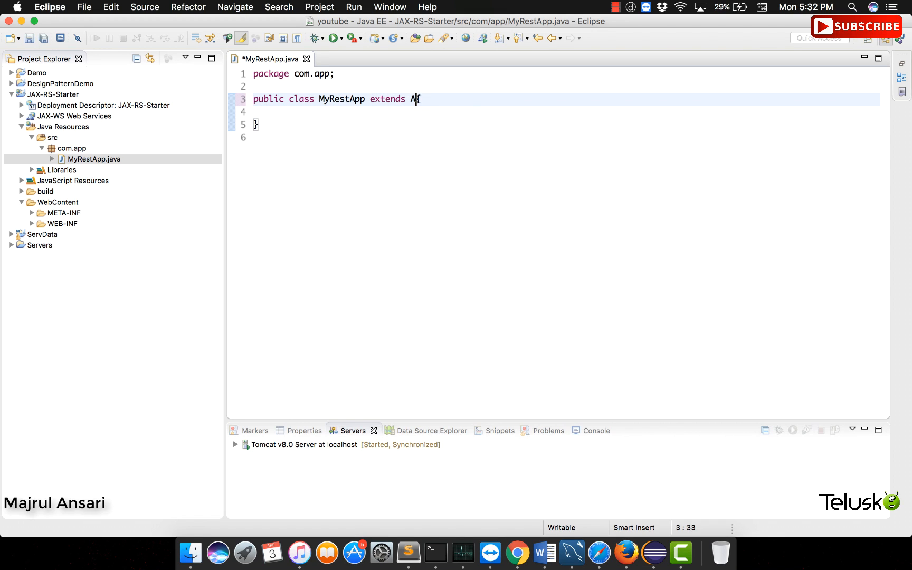
text(pplica)
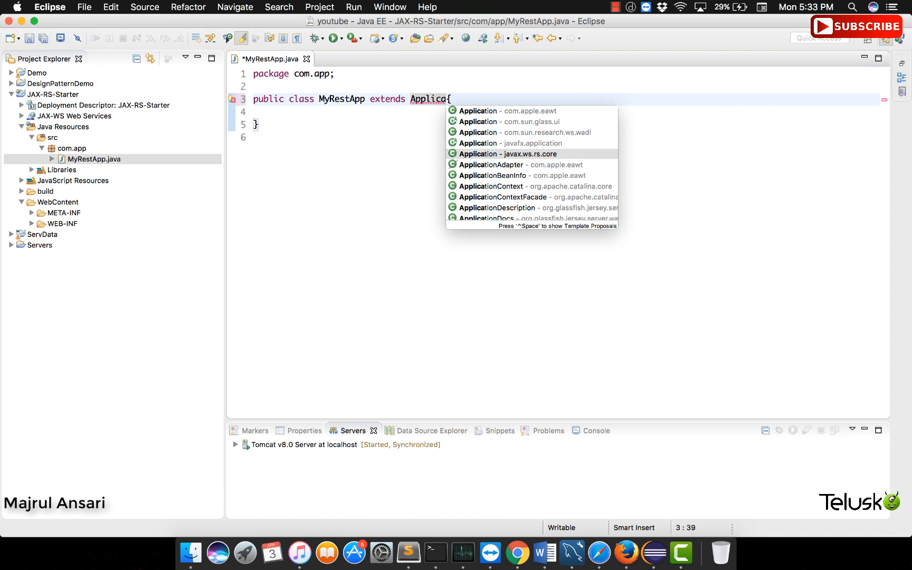
mouse_move(538, 160)
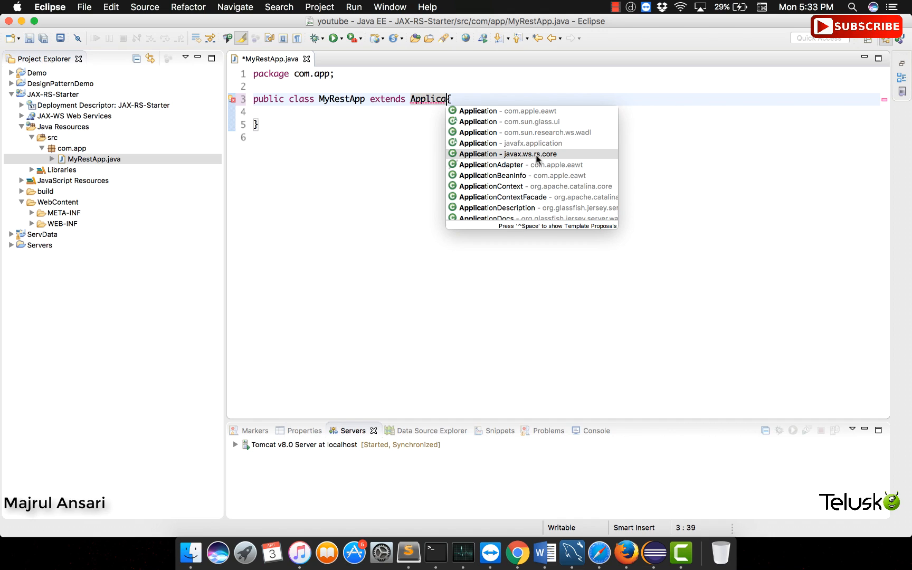
mouse_move(529, 157)
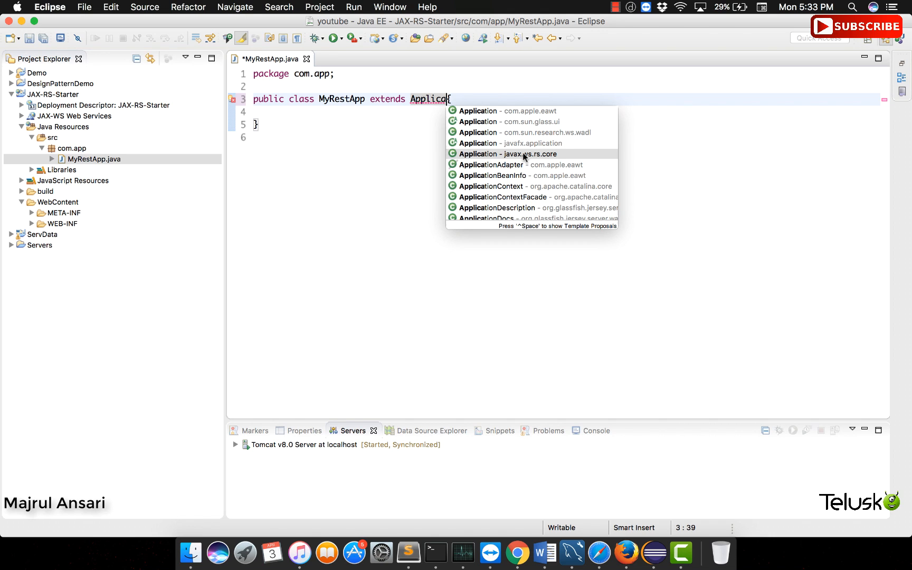
mouse_move(532, 161)
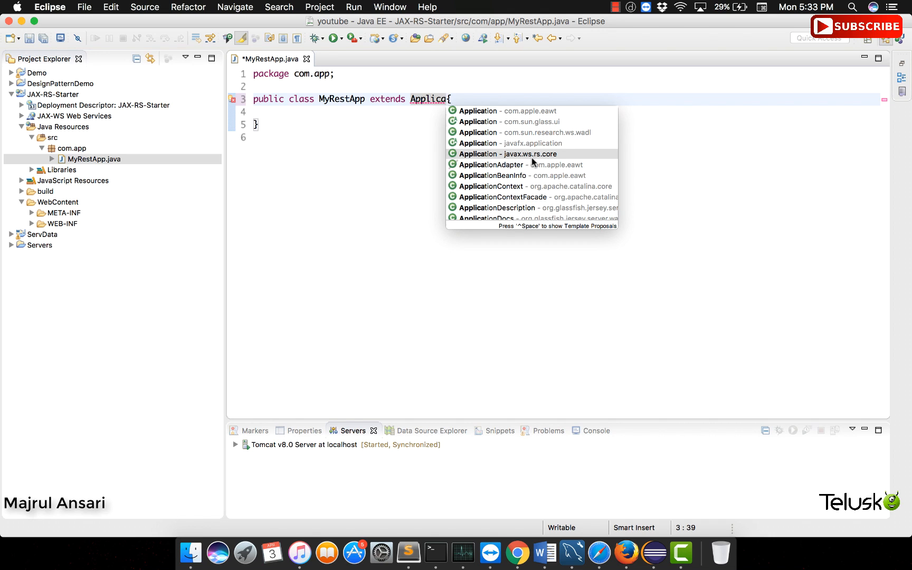
mouse_move(554, 162)
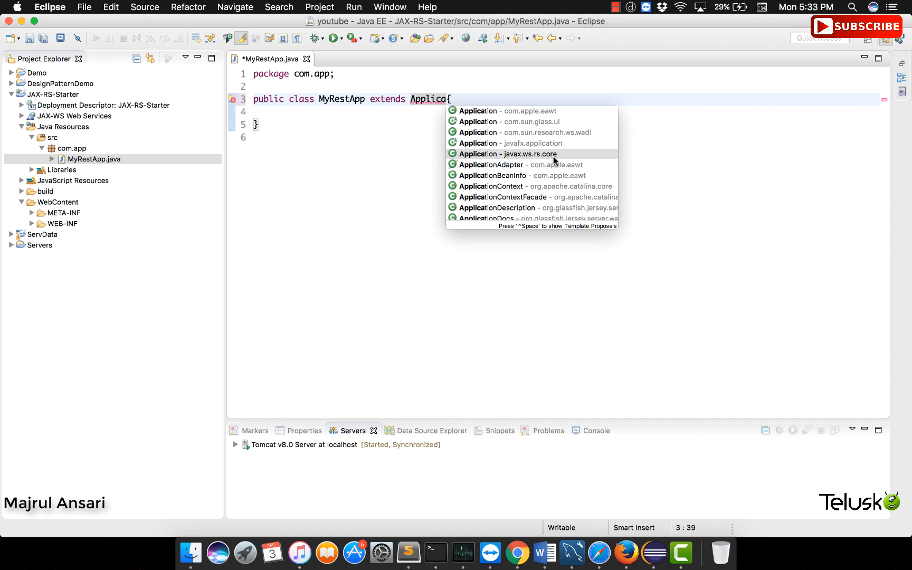
click(505, 153)
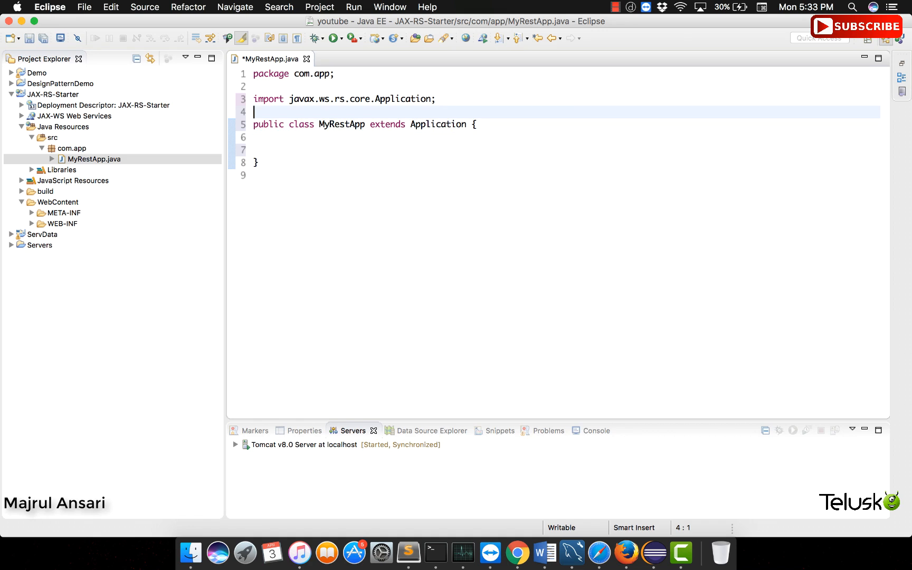
text(@Appli)
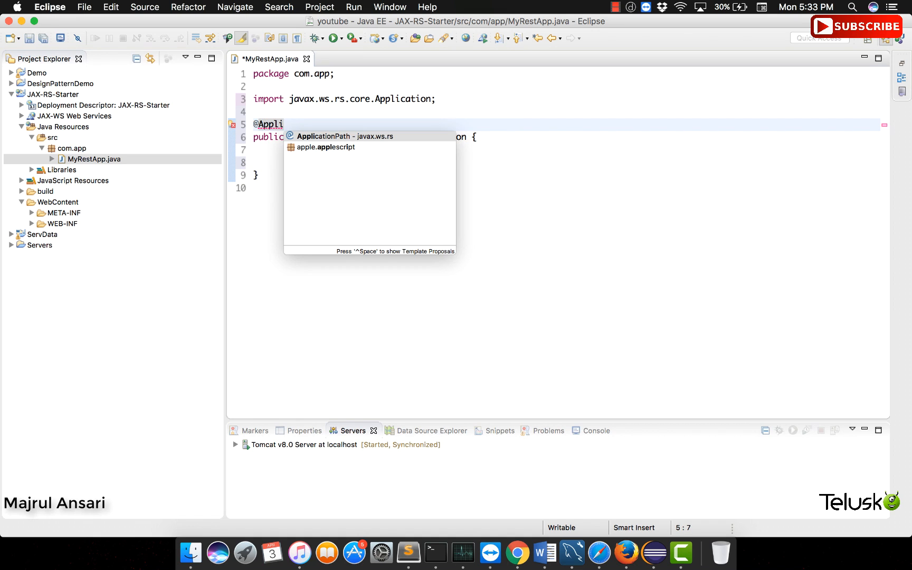
click(323, 136)
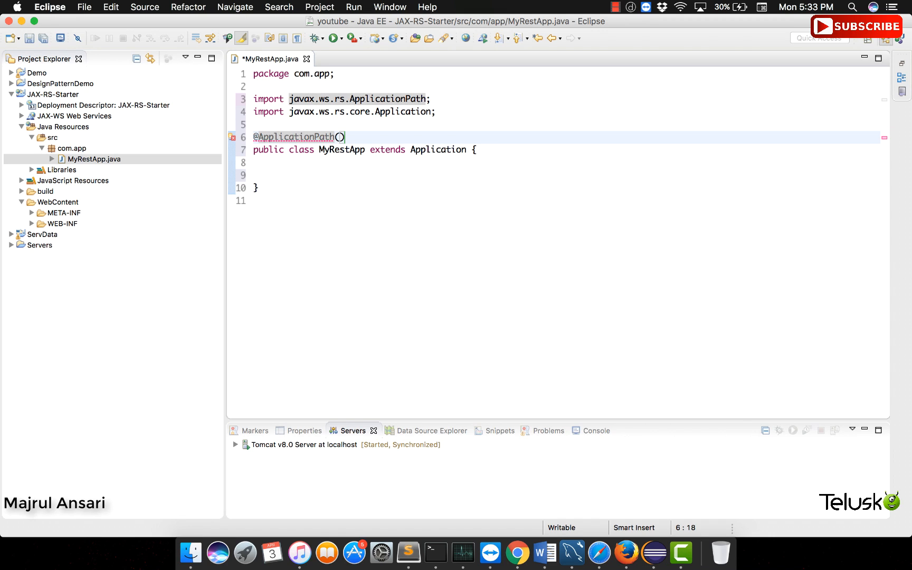
text("/")
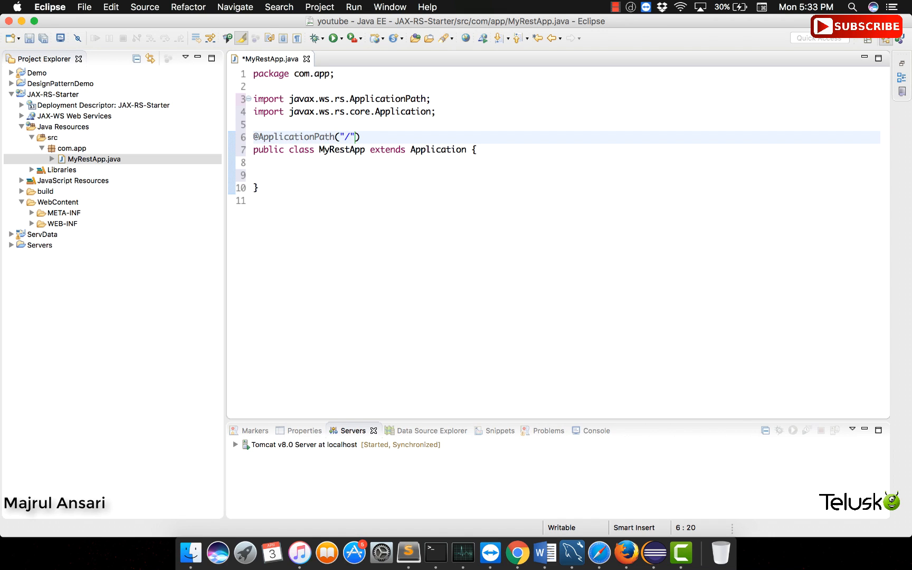
text(app)
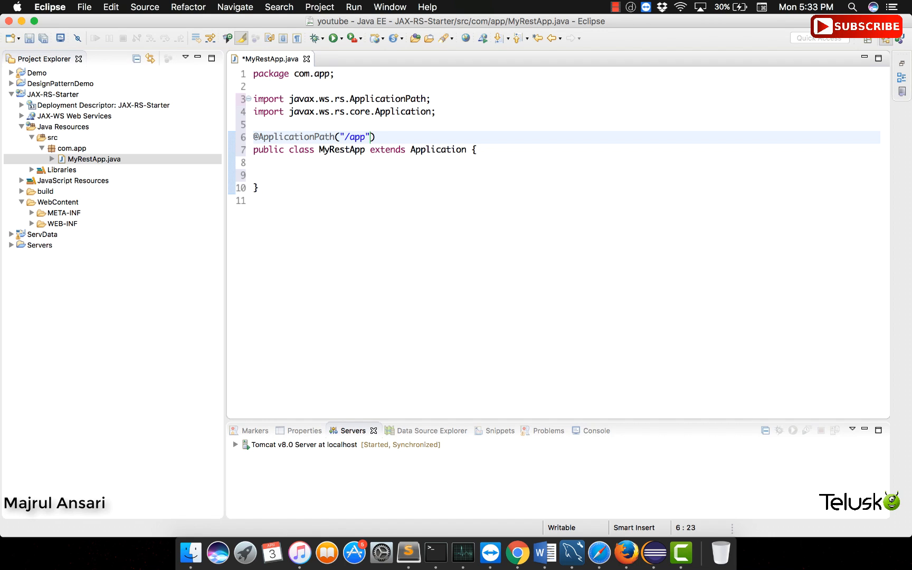
click(442, 150)
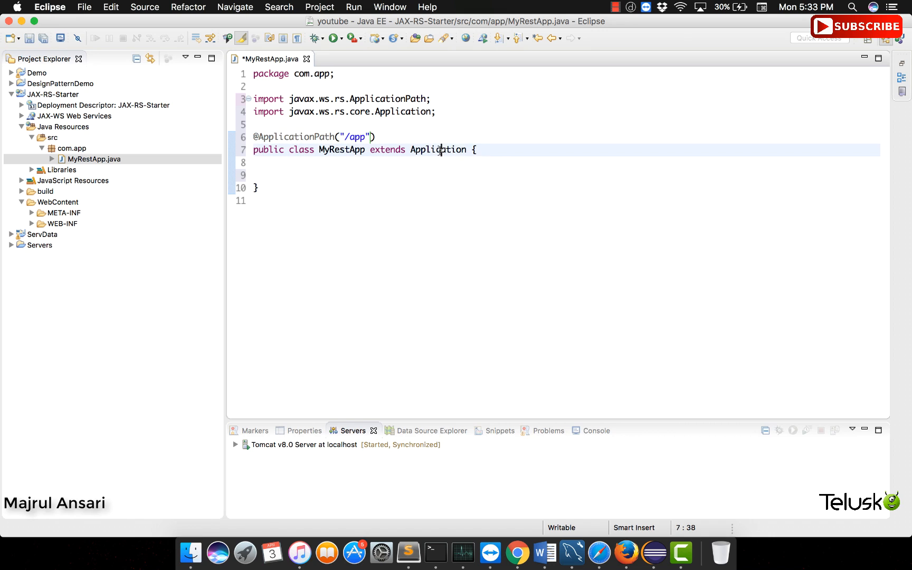
mouse_move(341, 150)
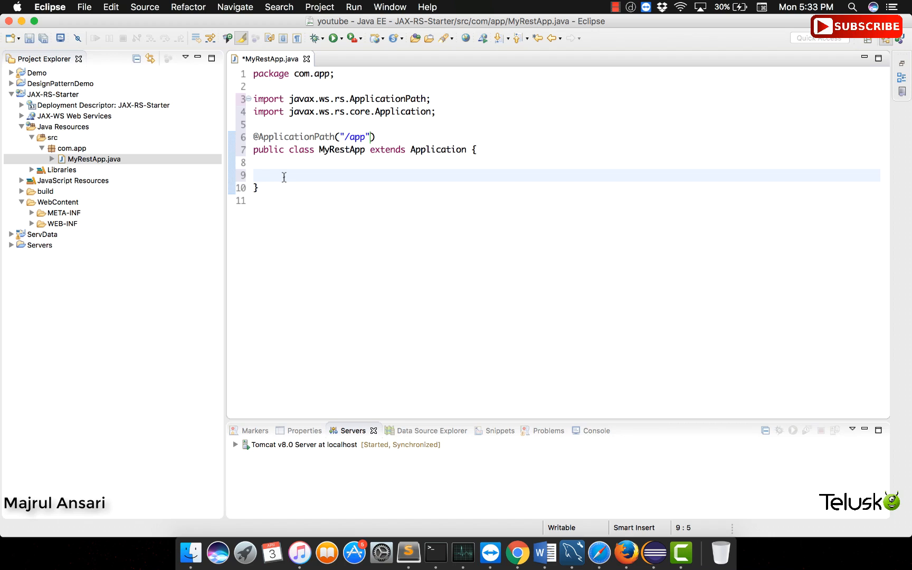
click(277, 178)
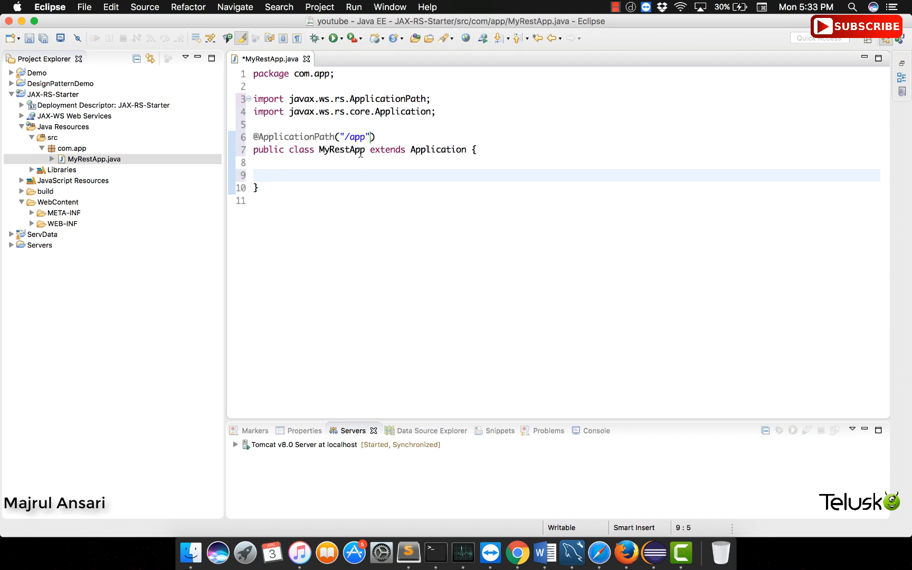
click(353, 136)
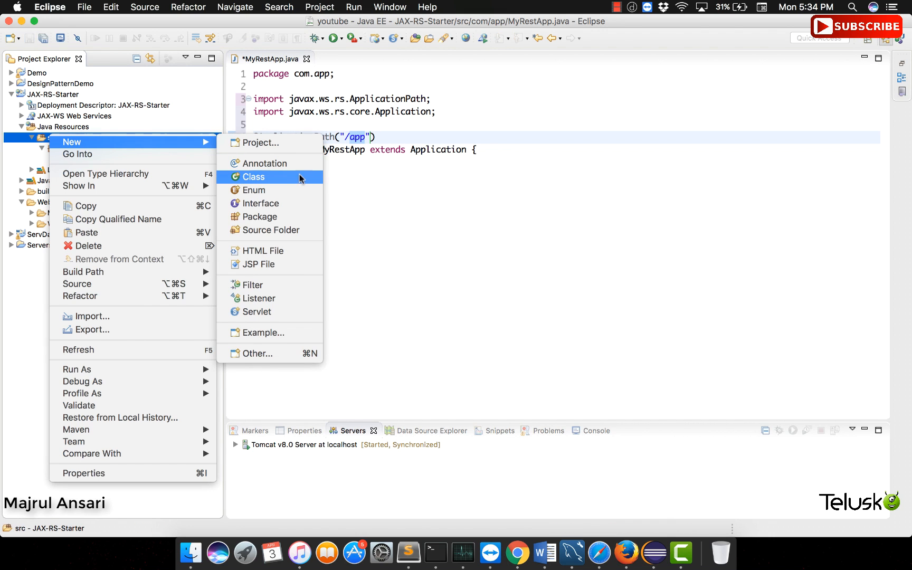
mouse_move(295, 179)
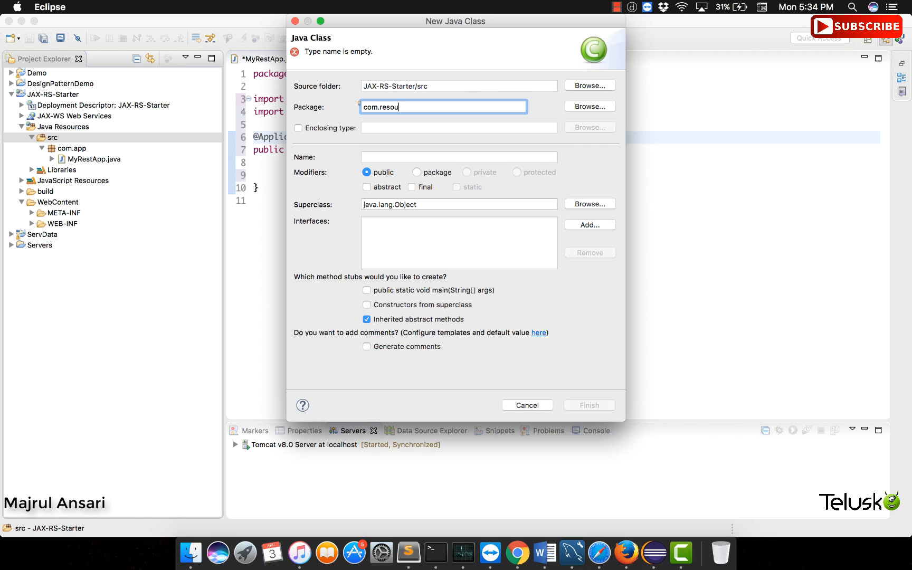
Step: Name the new class HelloResource in package com.resource in the New Class dialog
text(rce)
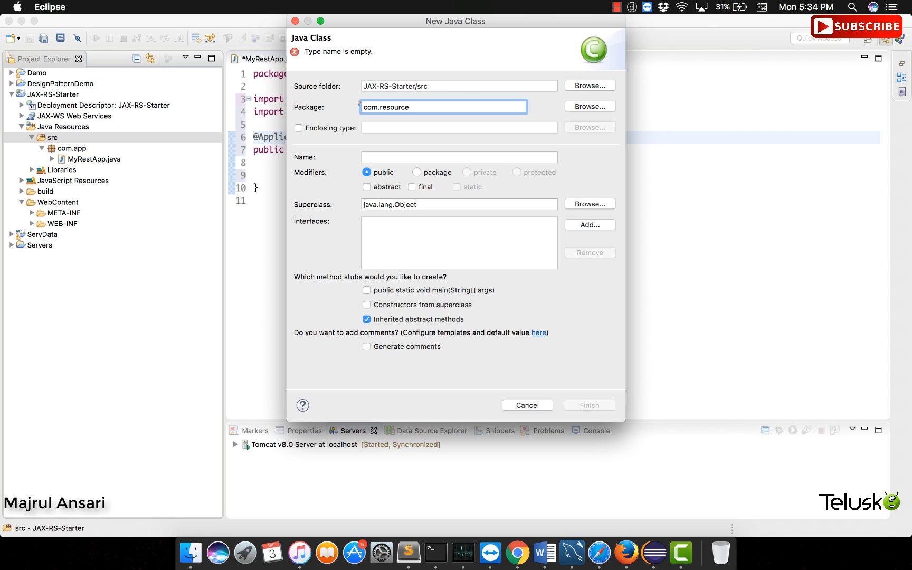
click(459, 157)
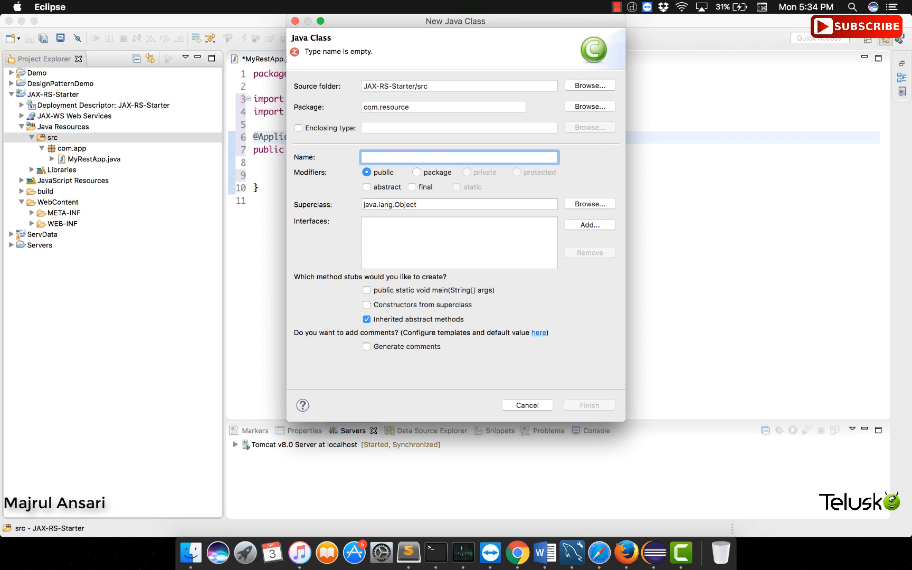
text(HelloResouerc)
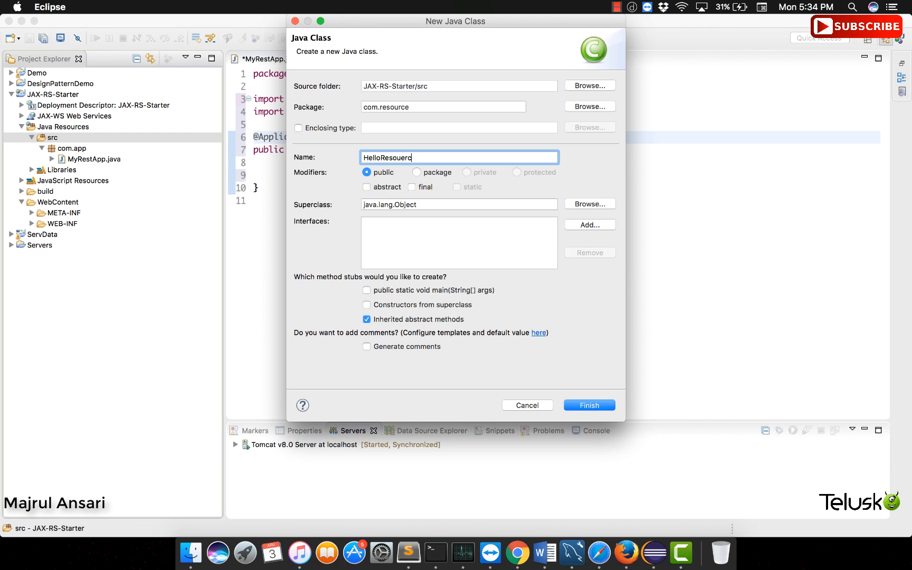
text(HelloResource)
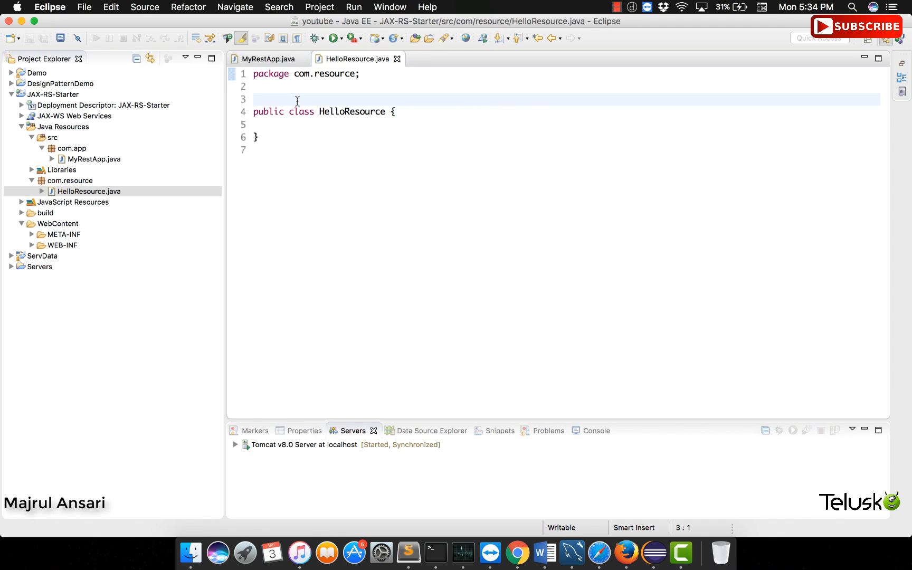
text(@PA)
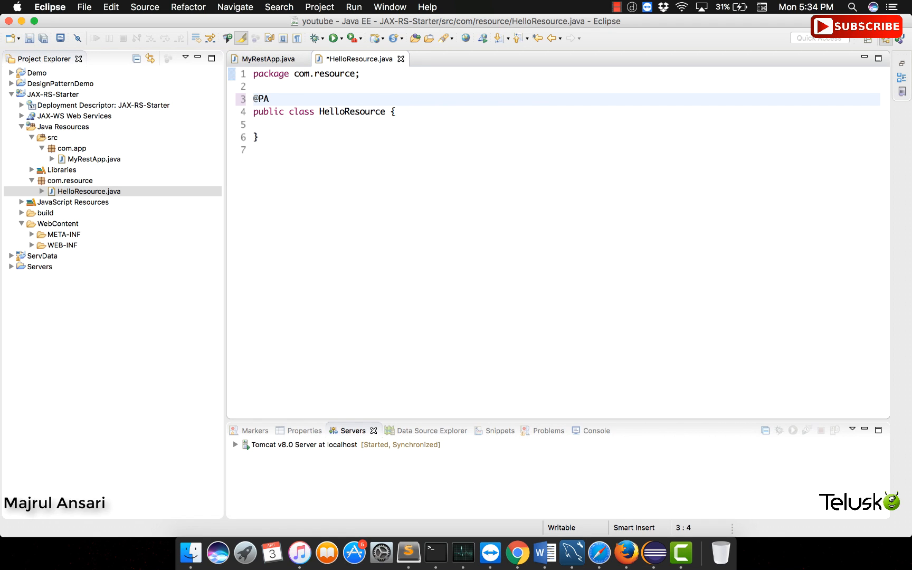
text(th()
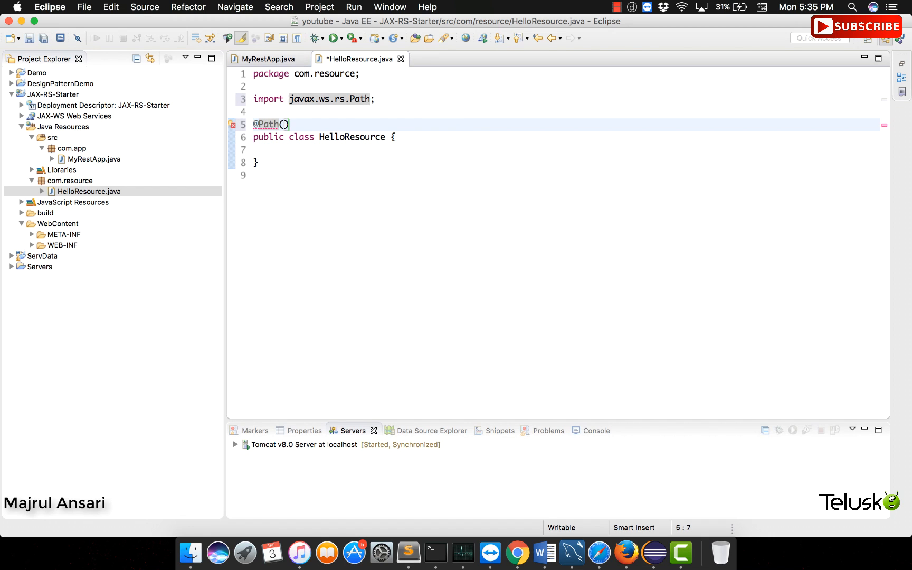
text("/hello")
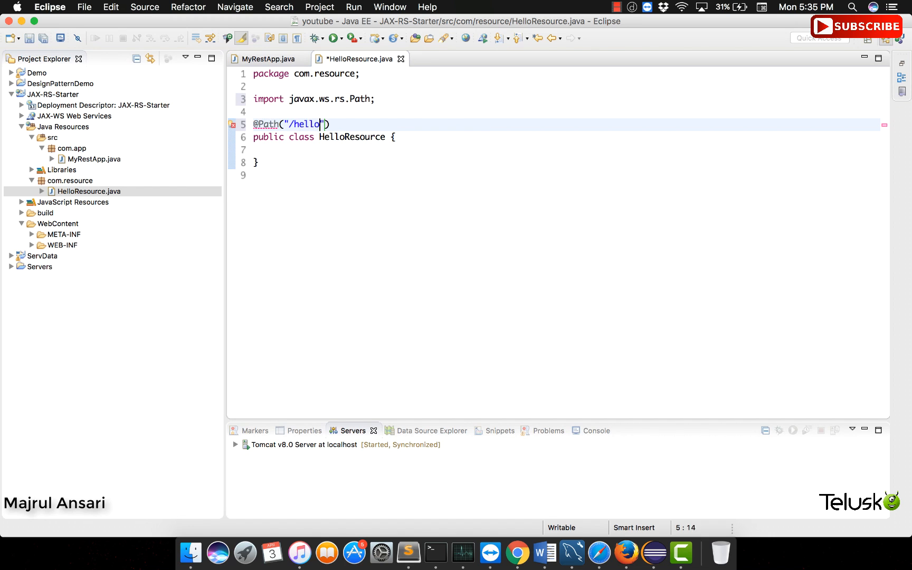
key(Return)
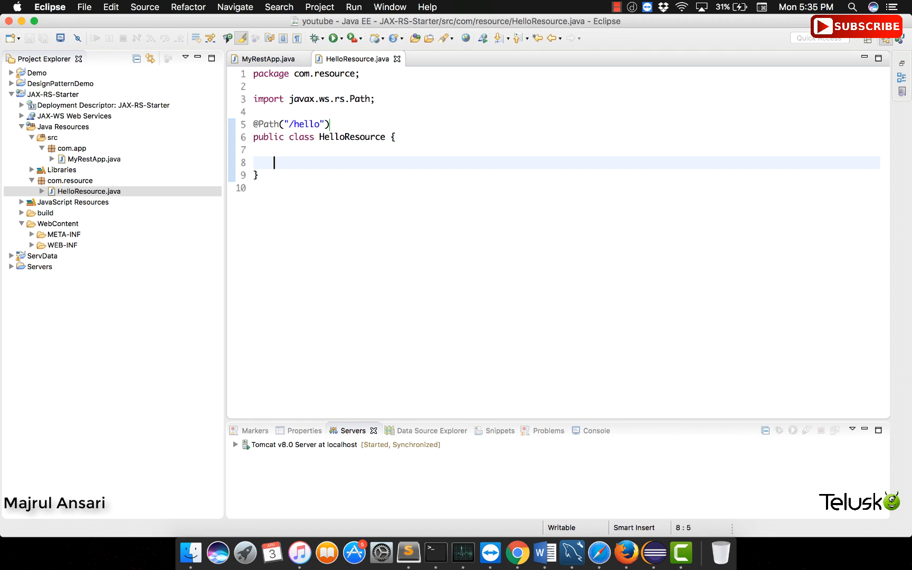
text(@GET)
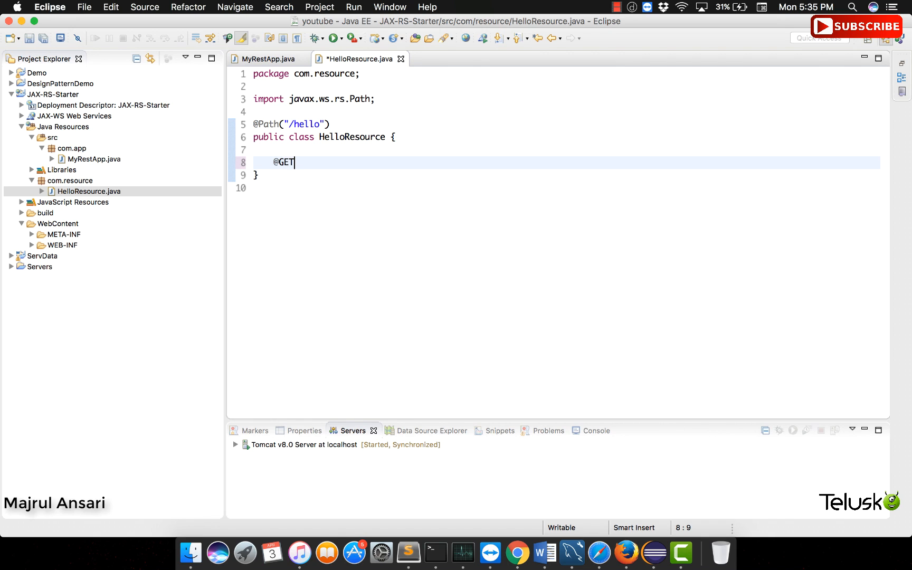
key(Return)
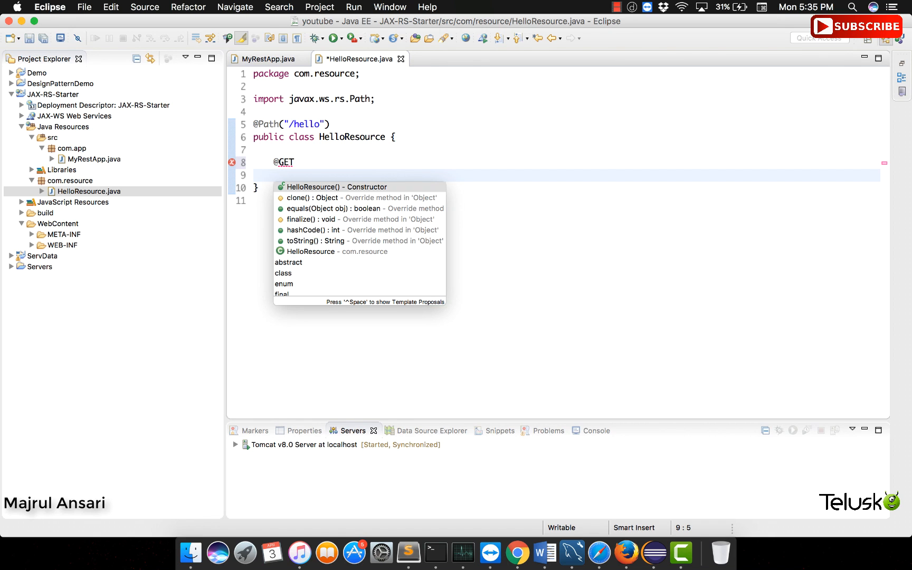
key(Escape)
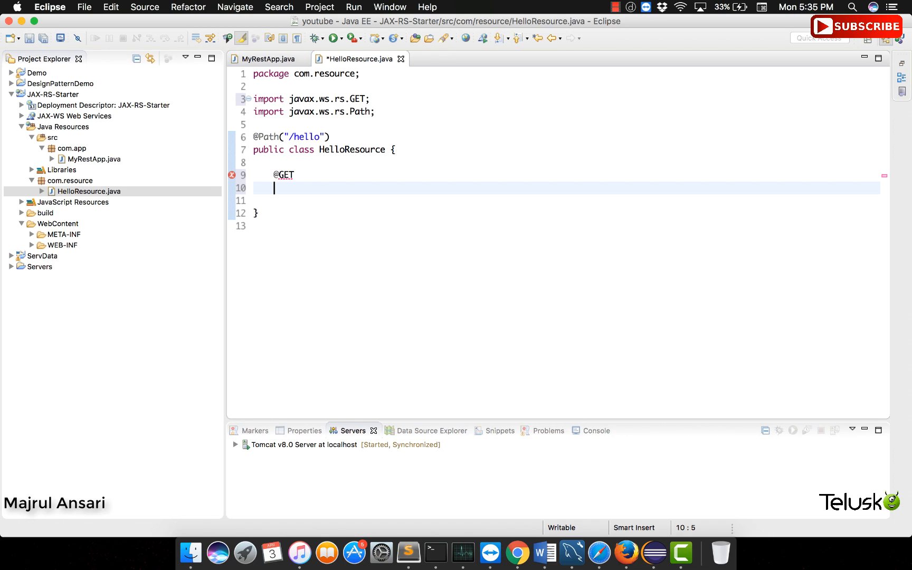
text(public)
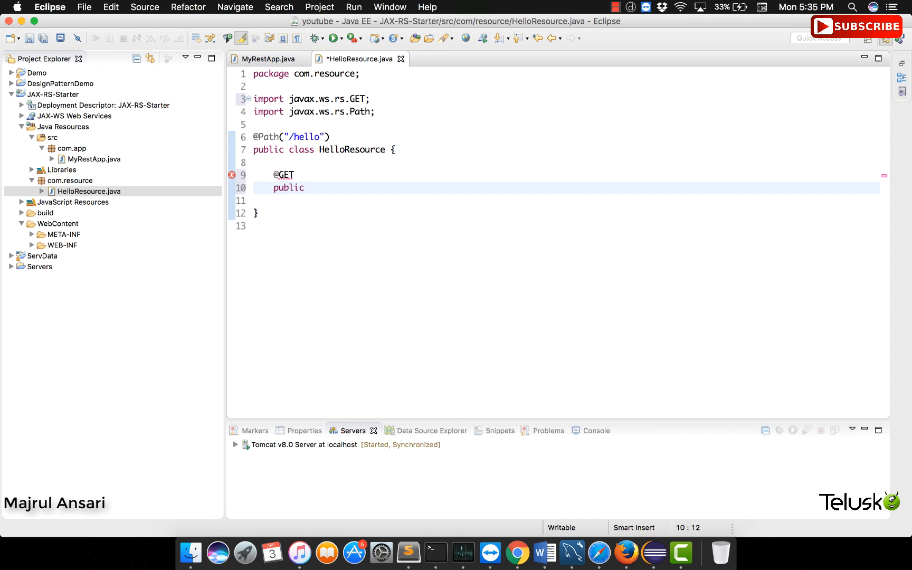
text(String)
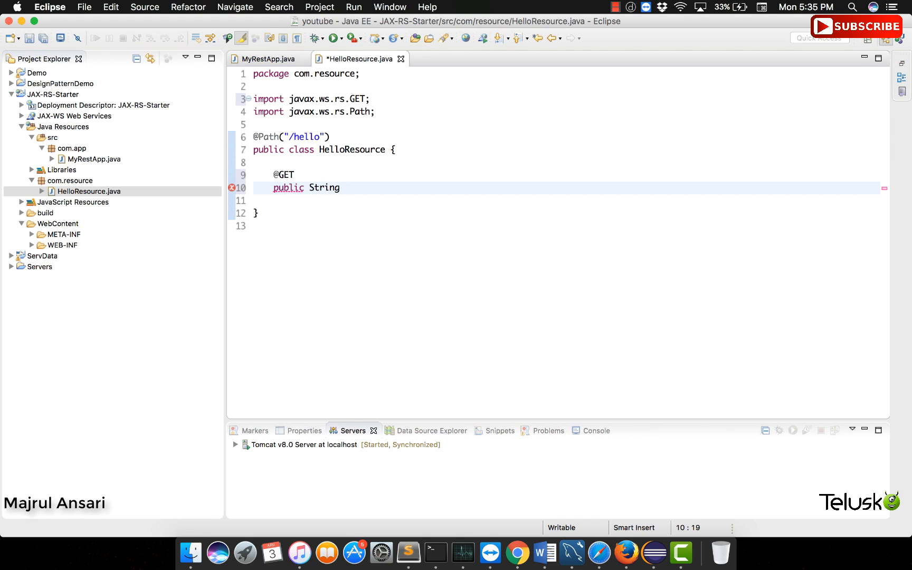
text(hell)
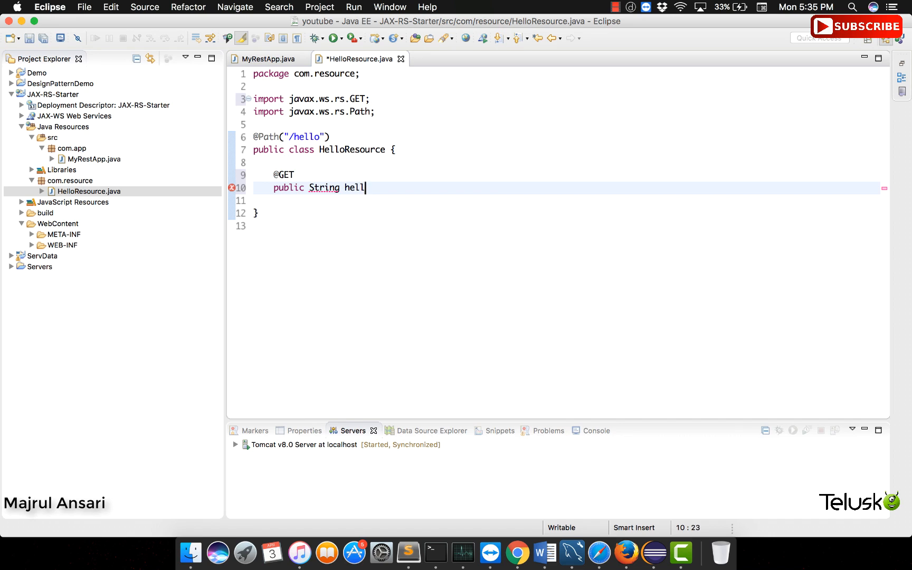
text(o() {)
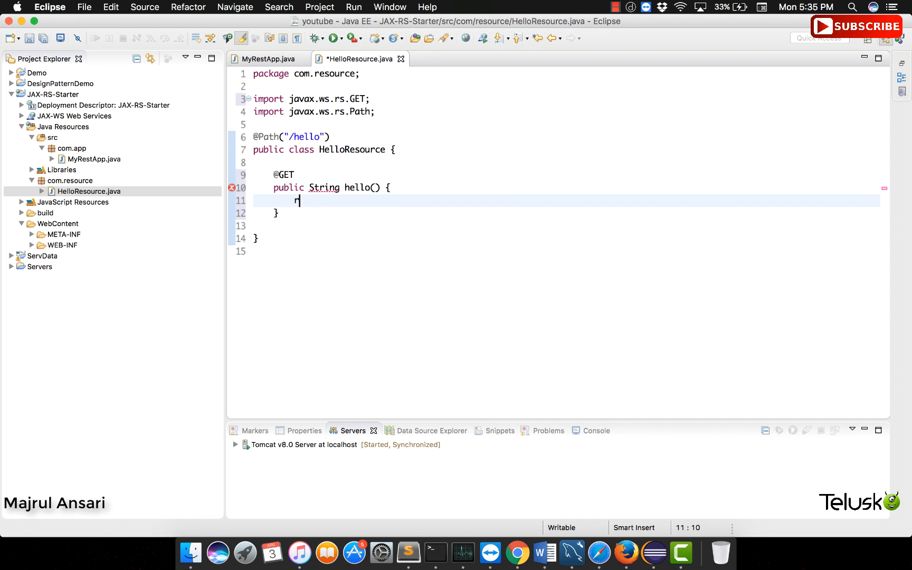
text(eturn "Welcome)
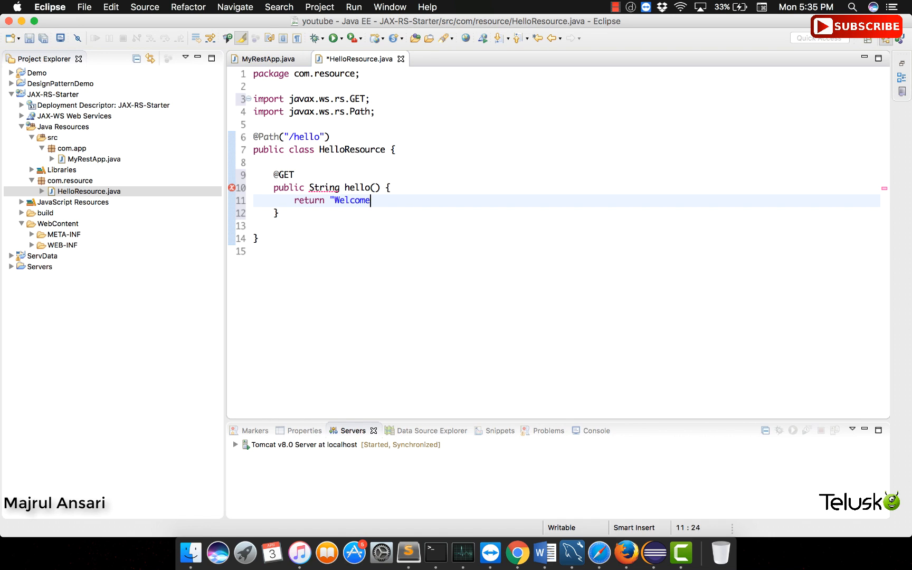
text(to JAX)
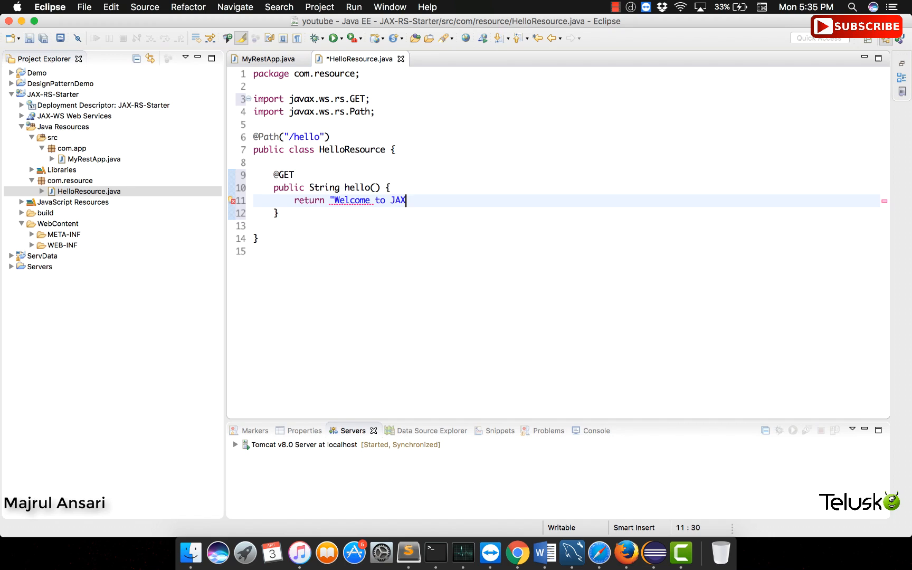
text(-RS";)
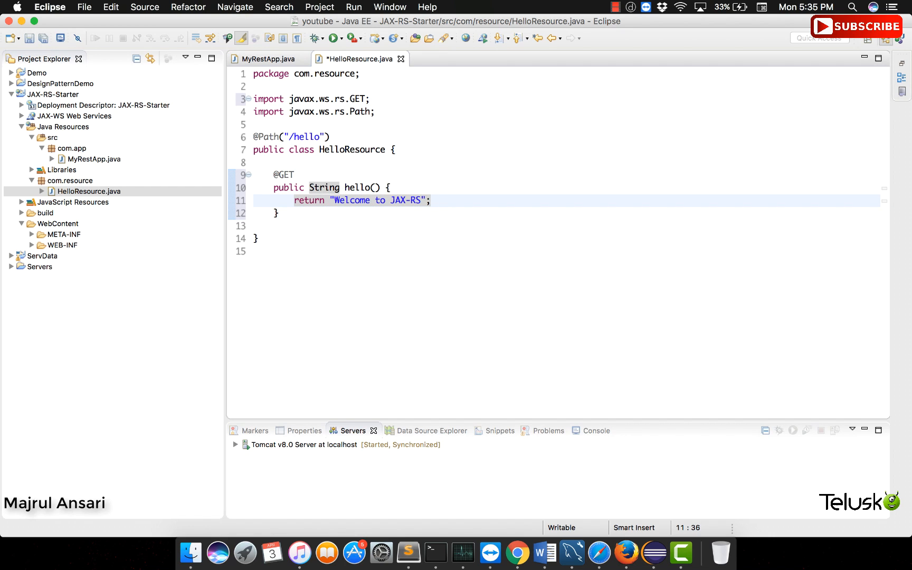
click(296, 174)
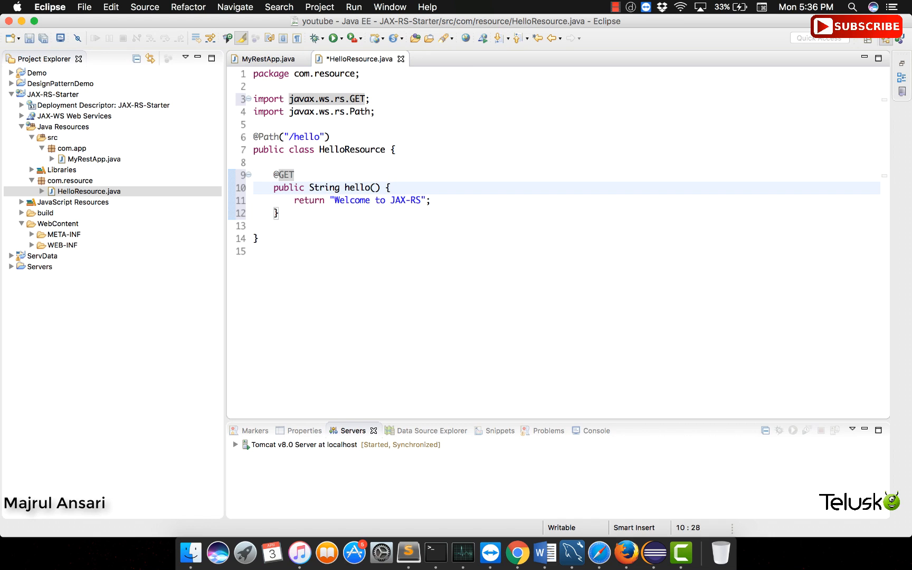
click(391, 187)
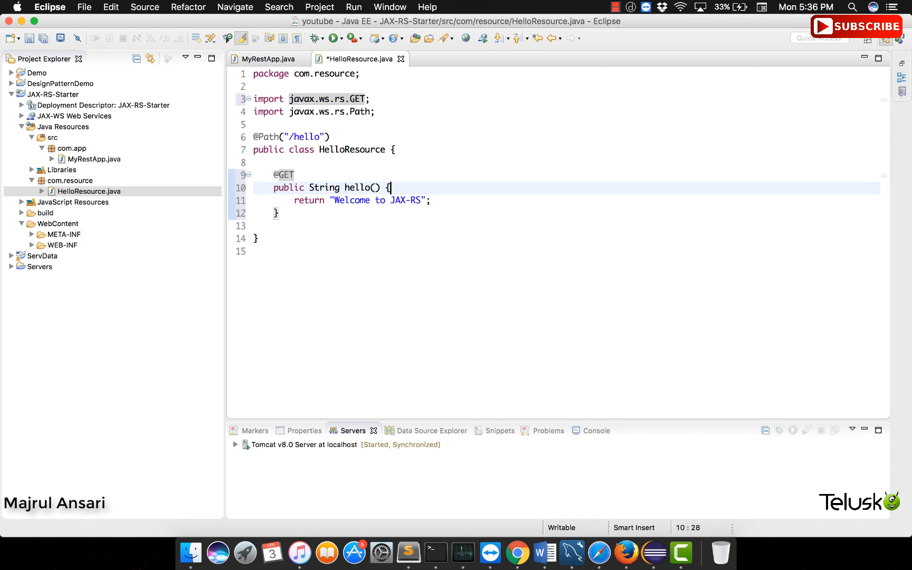
mouse_move(324, 187)
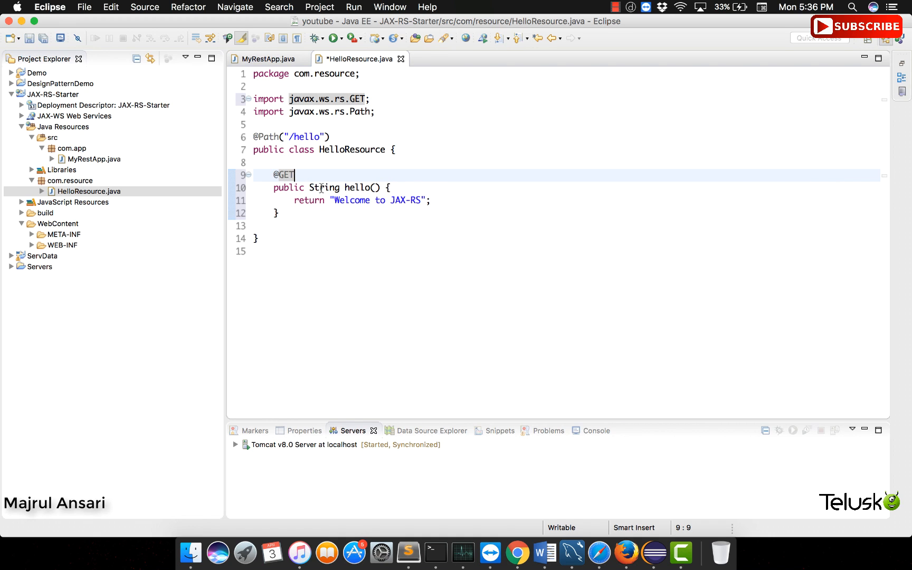
text(@)
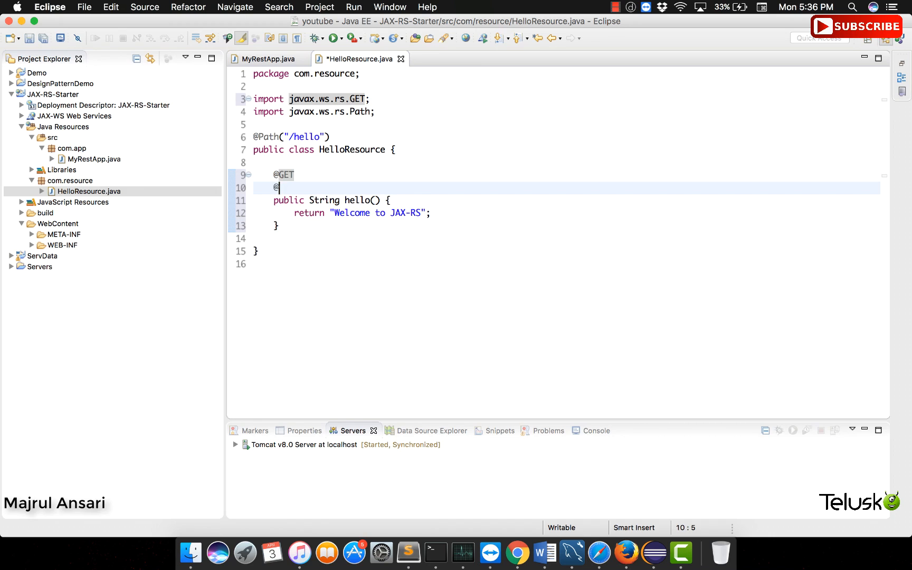
text(Prod)
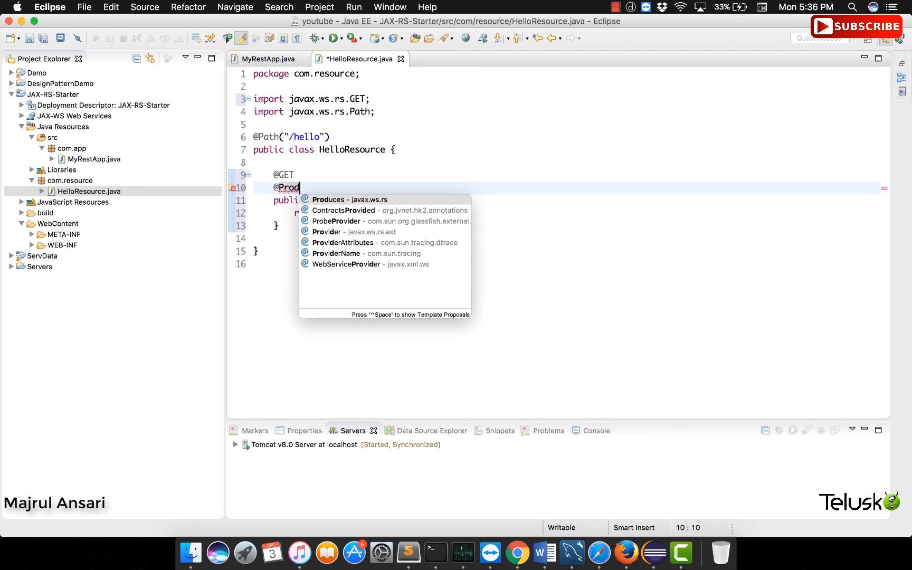
click(328, 199)
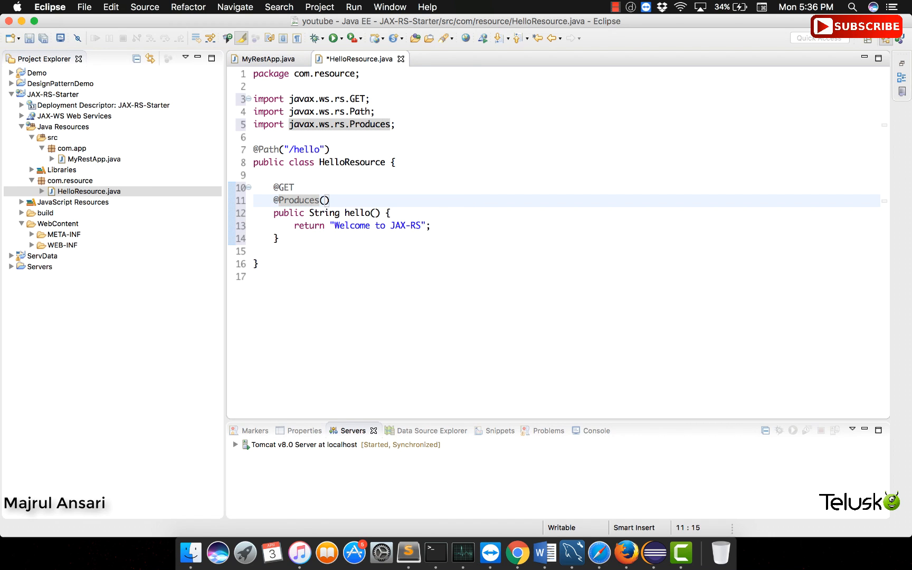
text("text")
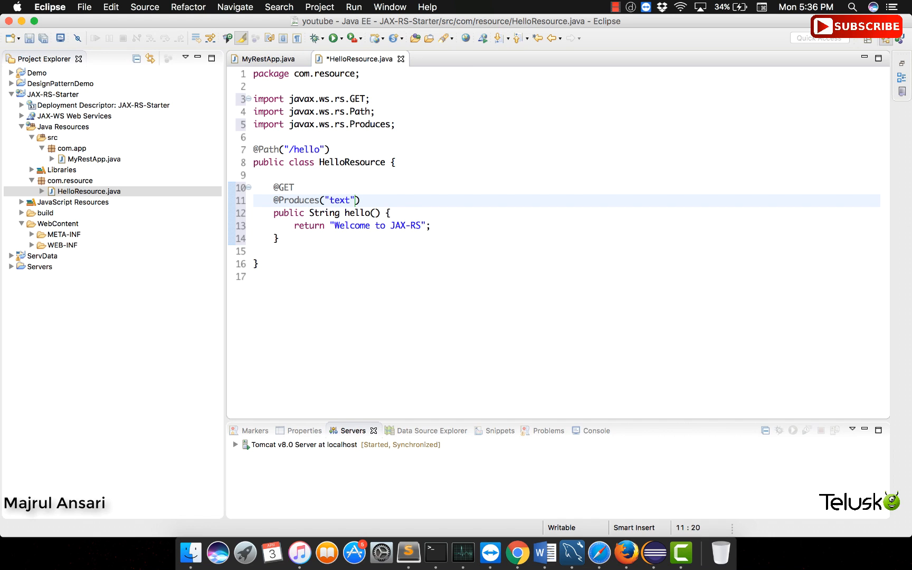
text(/plain)
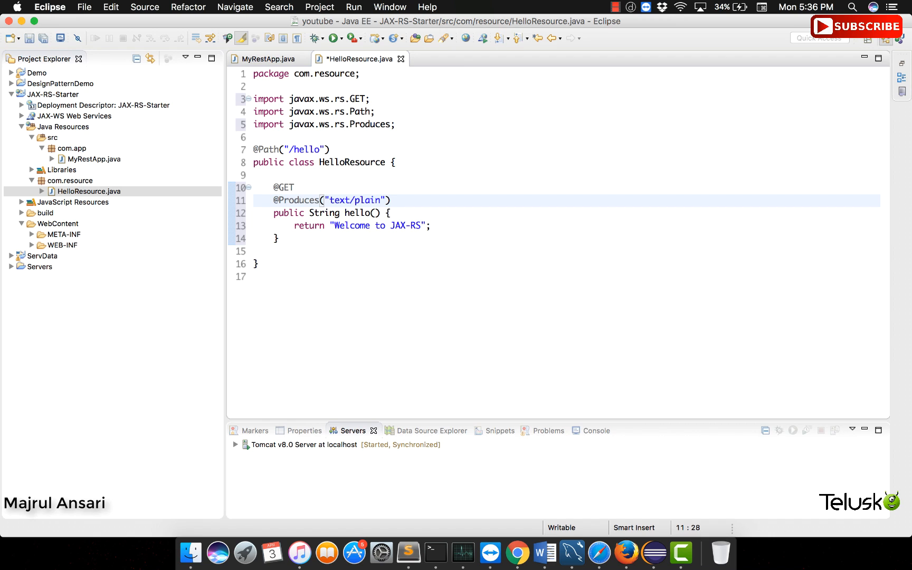
mouse_move(469, 219)
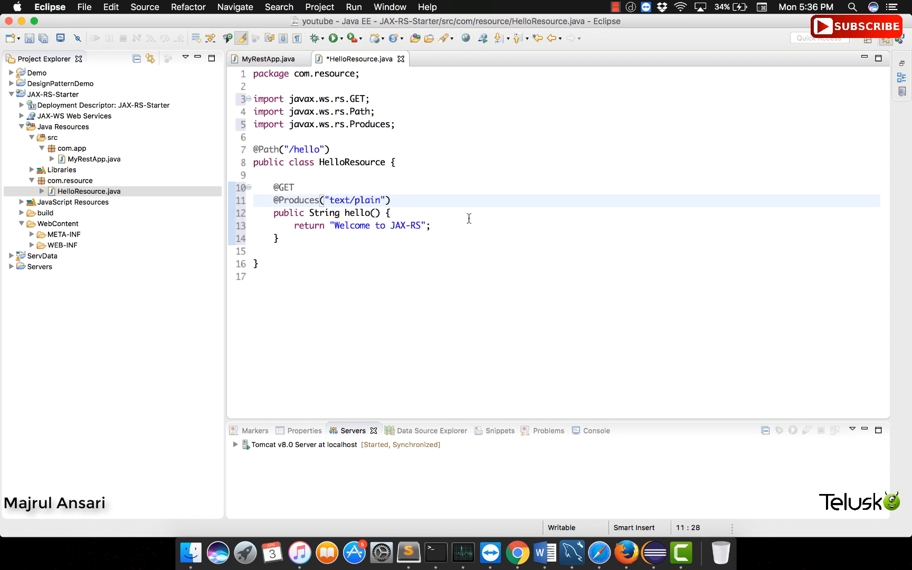
mouse_move(324, 213)
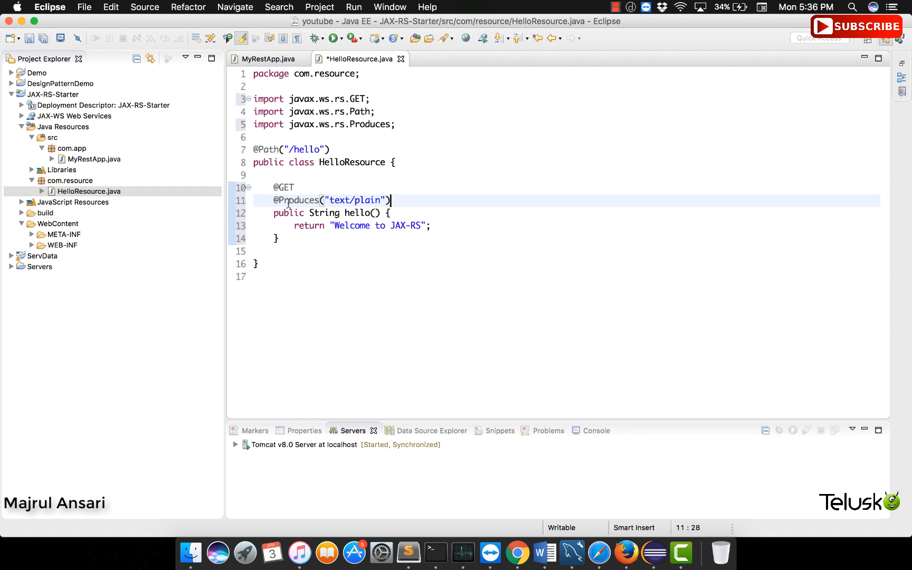
mouse_move(324, 213)
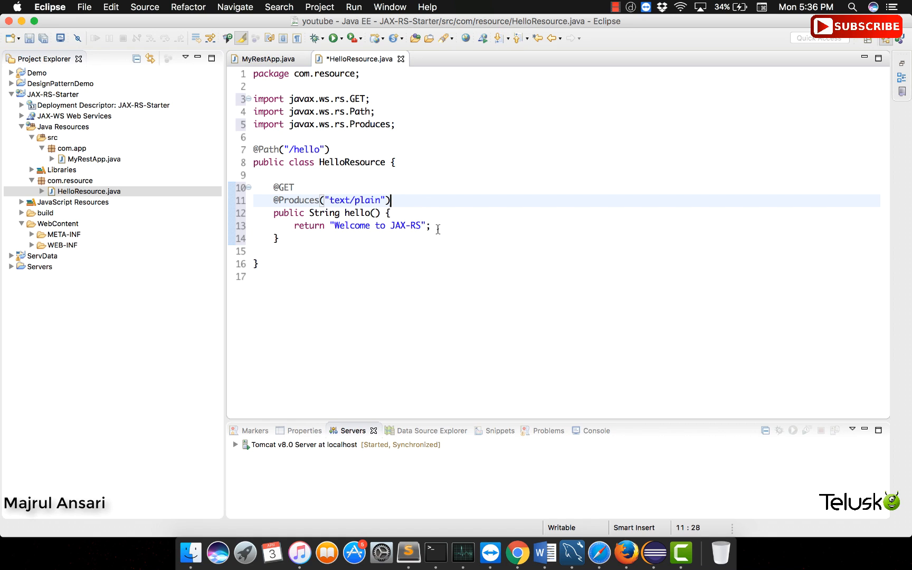
mouse_move(213, 152)
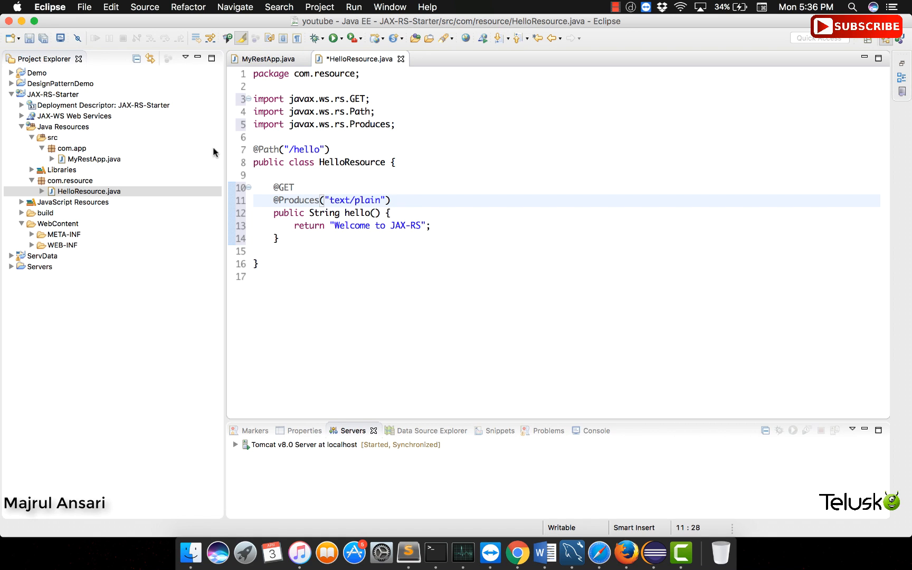
Step: Save HelloResource.java and select it in the Project Explorer
click(368, 163)
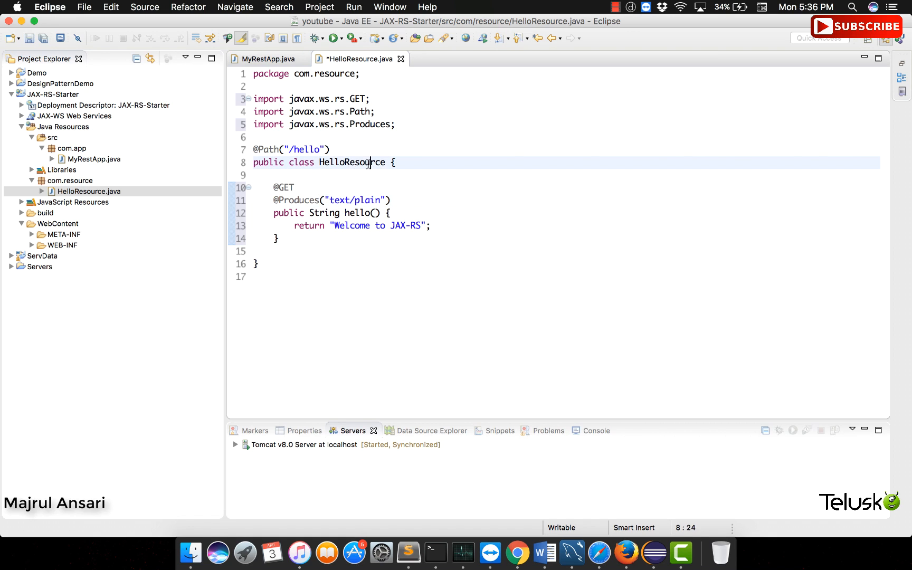
click(280, 150)
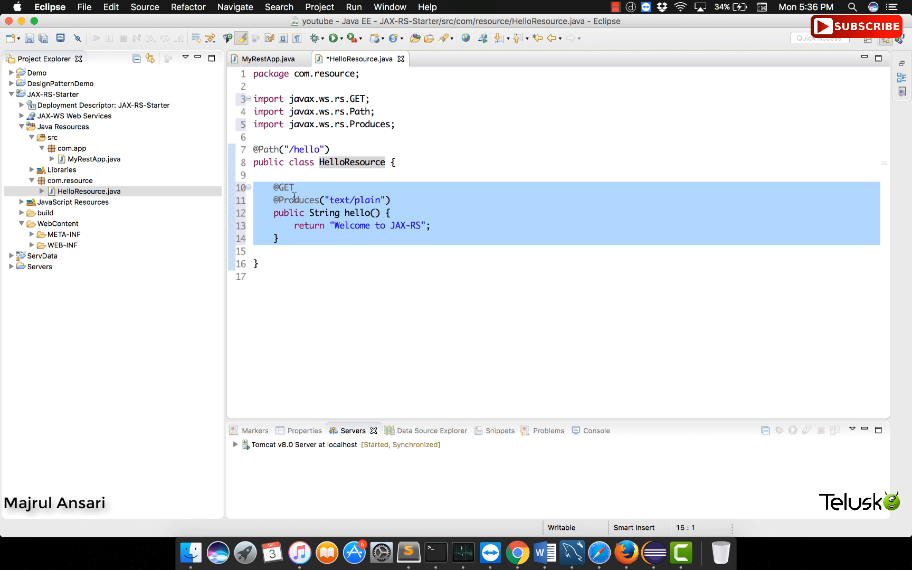
click(294, 187)
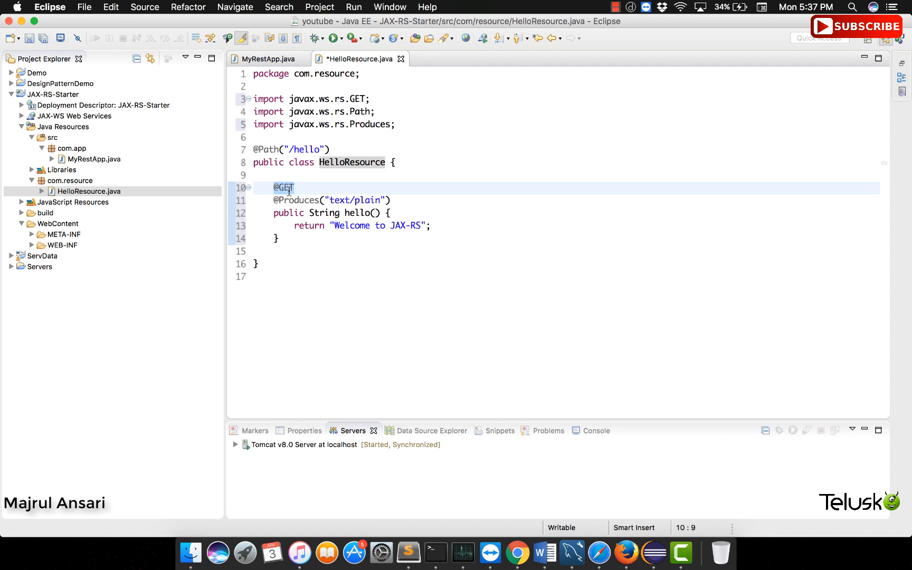
click(279, 238)
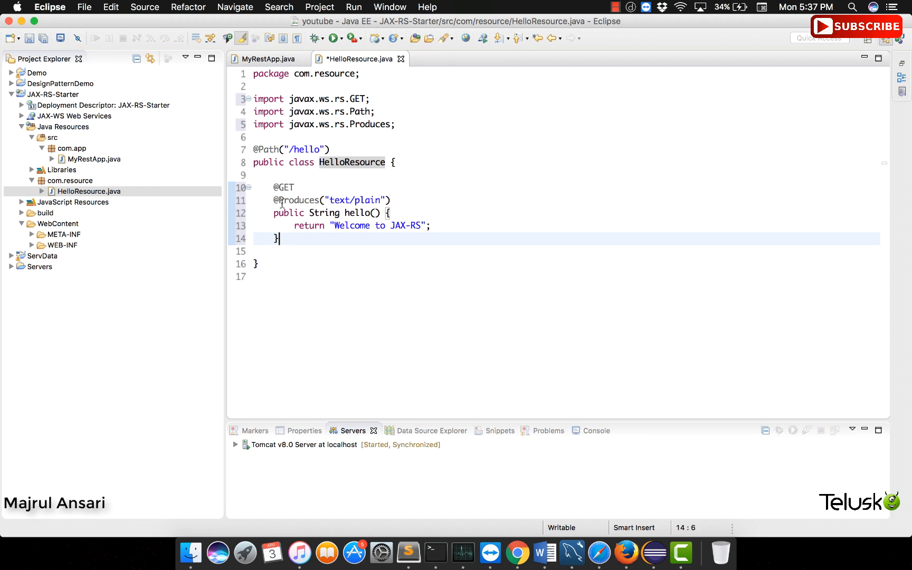
mouse_move(417, 231)
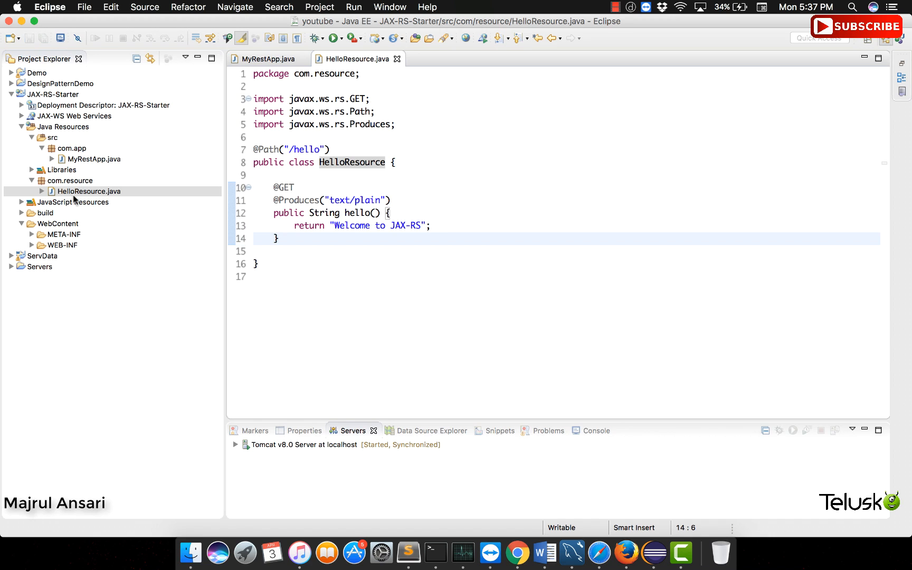
click(88, 180)
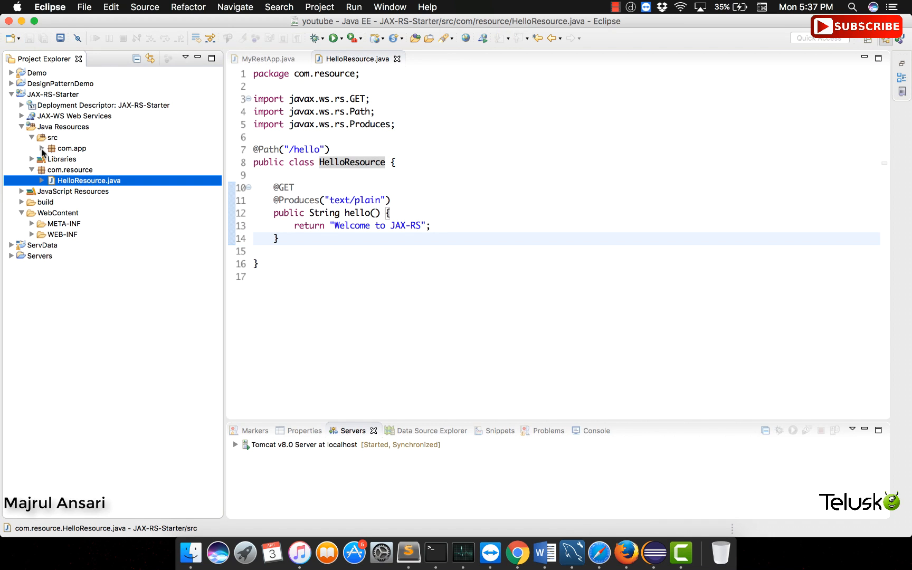
mouse_move(137, 359)
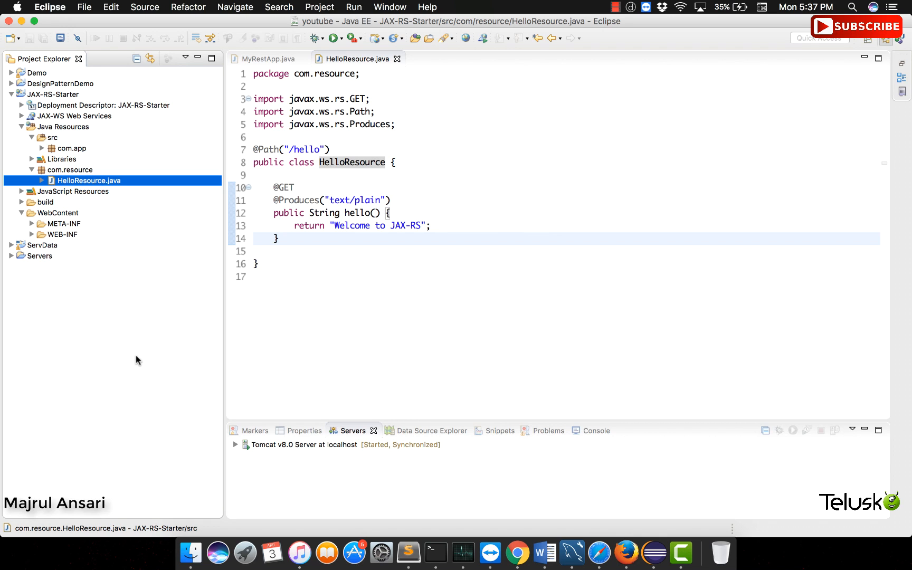
Step: Run JAX-RS-Starter on the Tomcat v8.0 server, restarting it so the app root opens with a 404
click(53, 94)
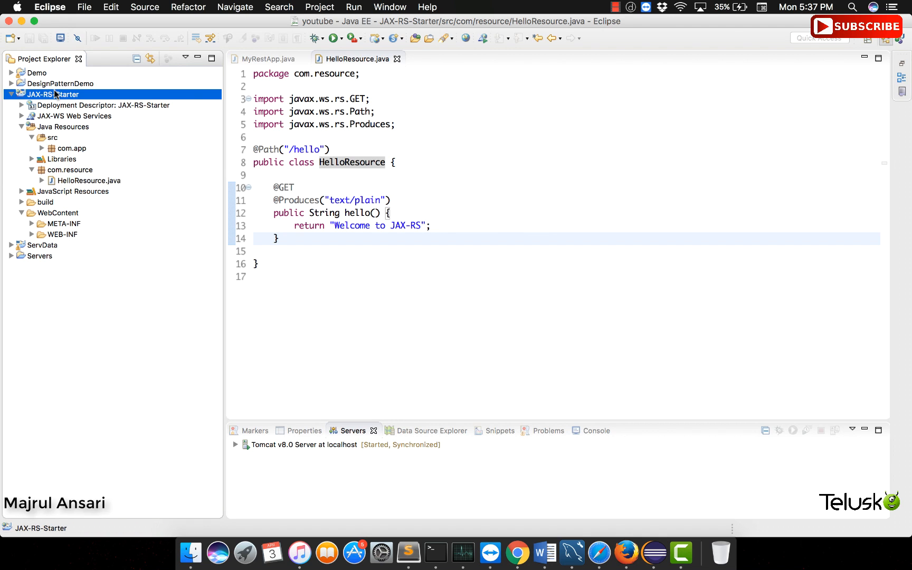
right_click(53, 94)
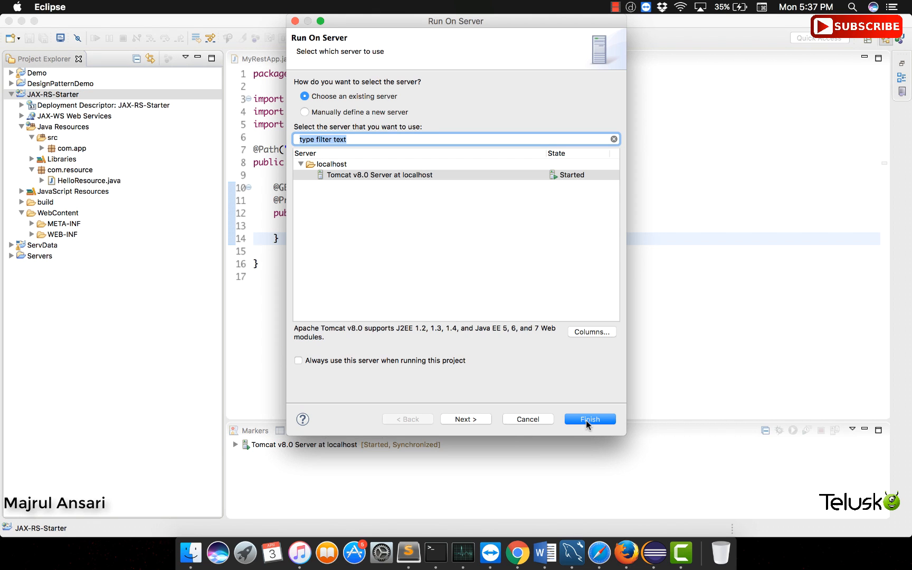
click(589, 418)
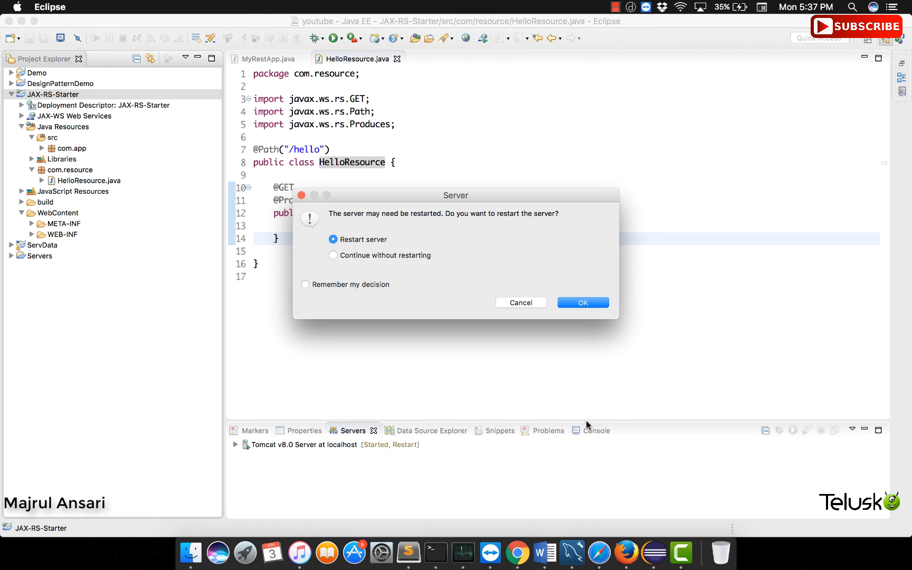
click(583, 302)
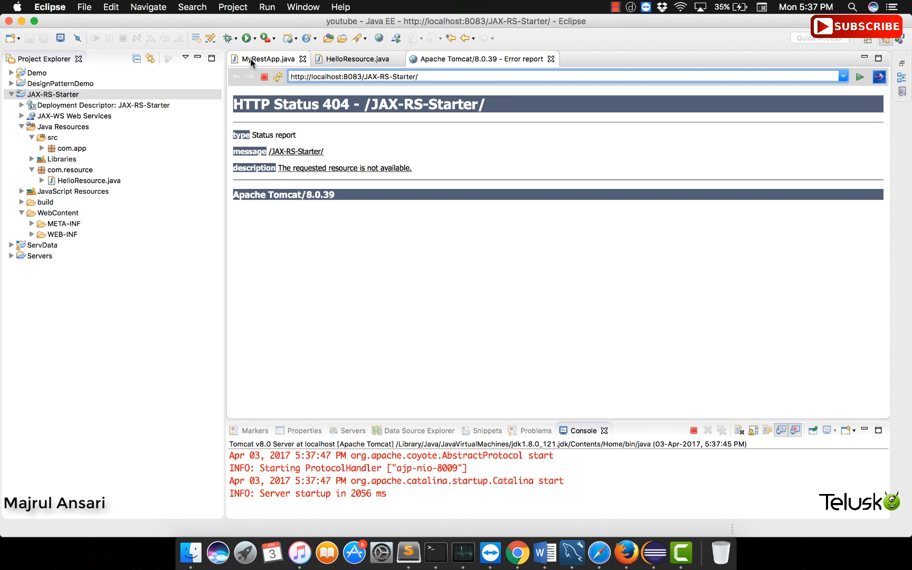
Step: After checking /app in MyRestApp, load localhost:8083/JAX-RS-Starter/app/hello to see "Welcome to JAX-RS"
click(267, 59)
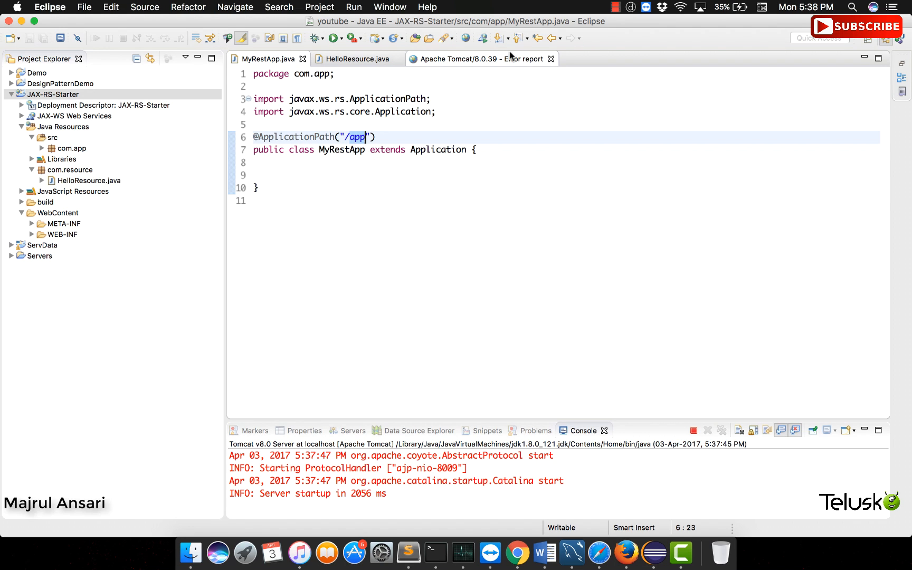
click(480, 59)
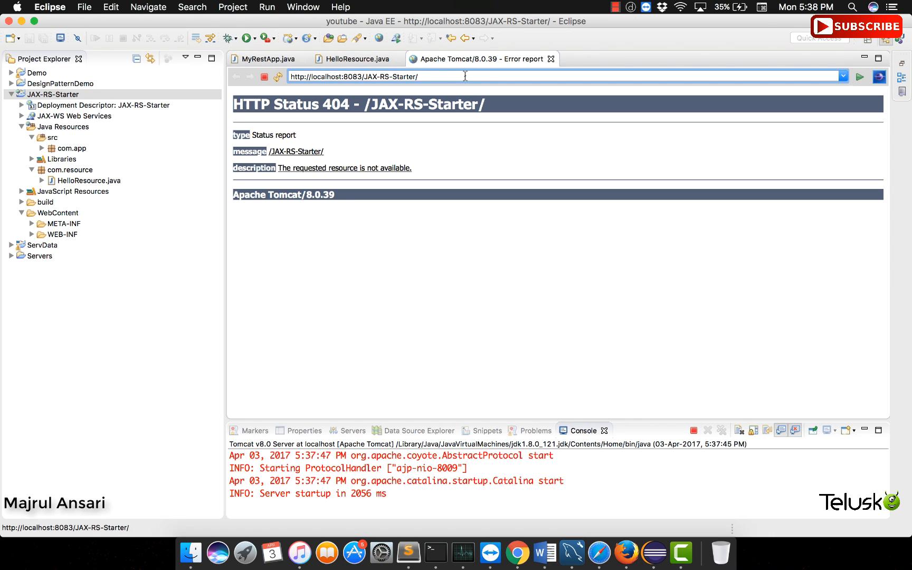
text(app)
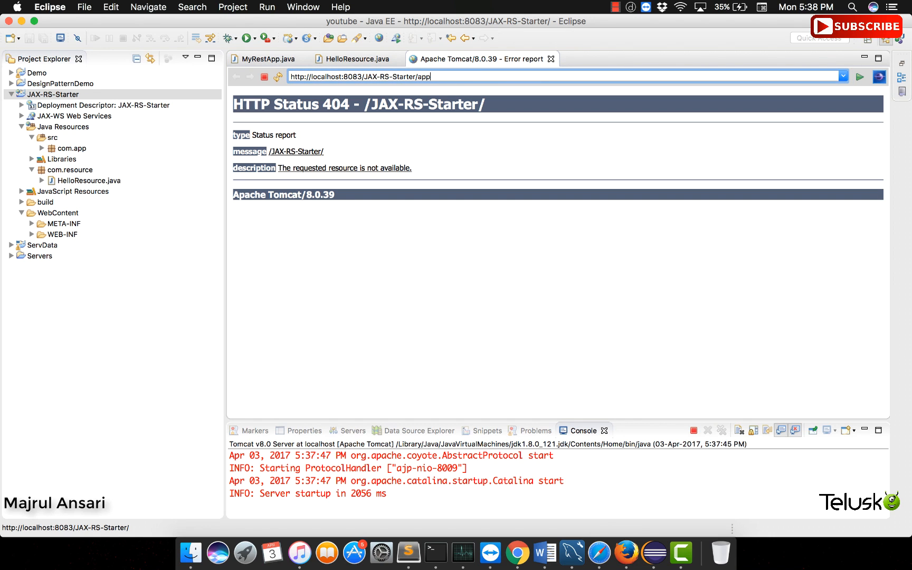
click(353, 58)
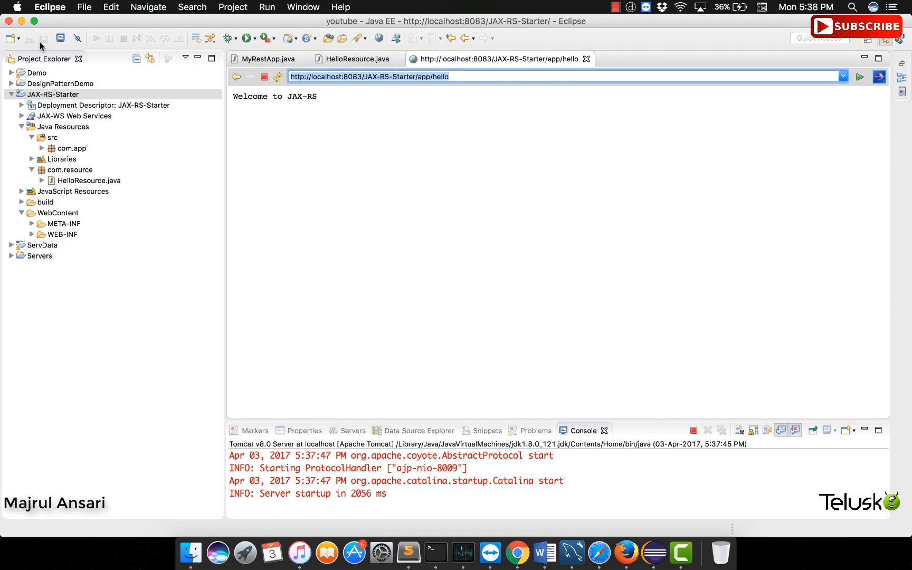
mouse_move(229, 373)
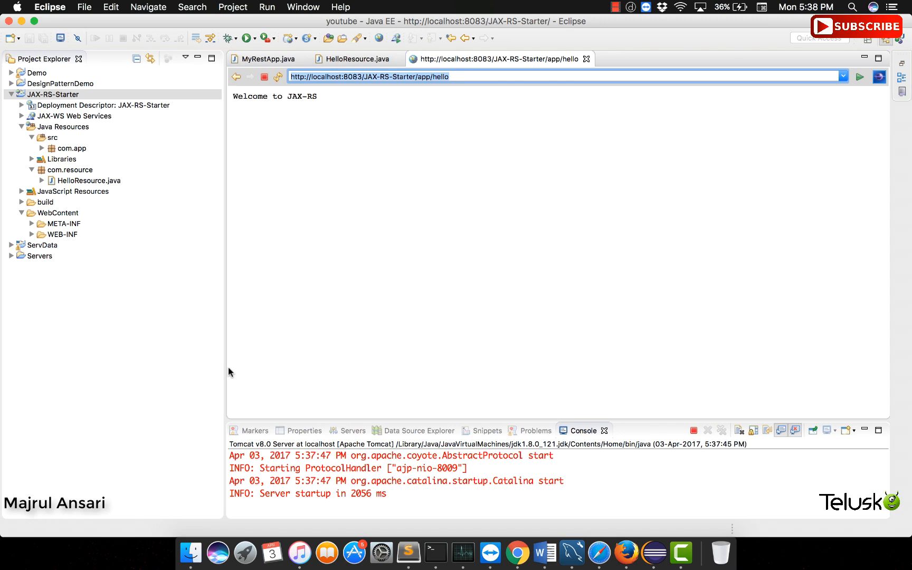
mouse_move(536, 464)
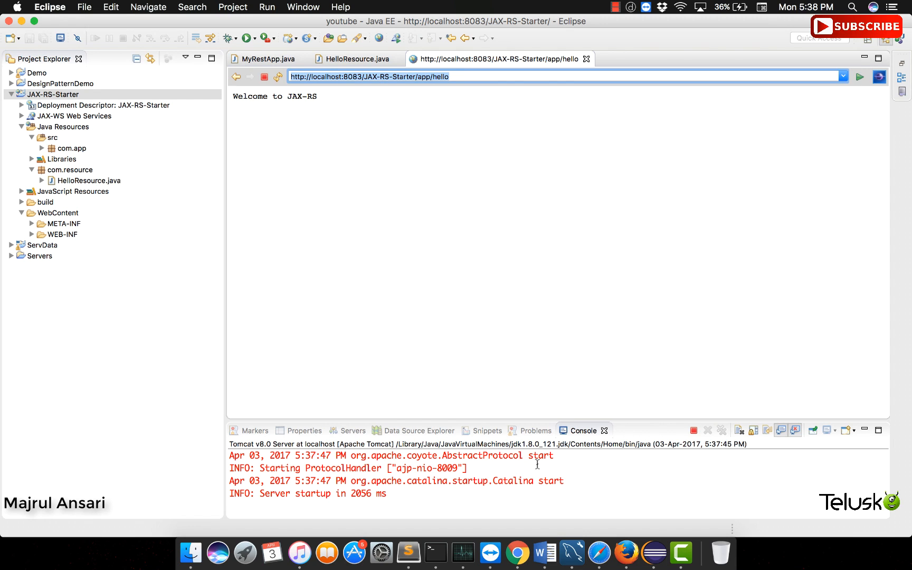
mouse_move(543, 469)
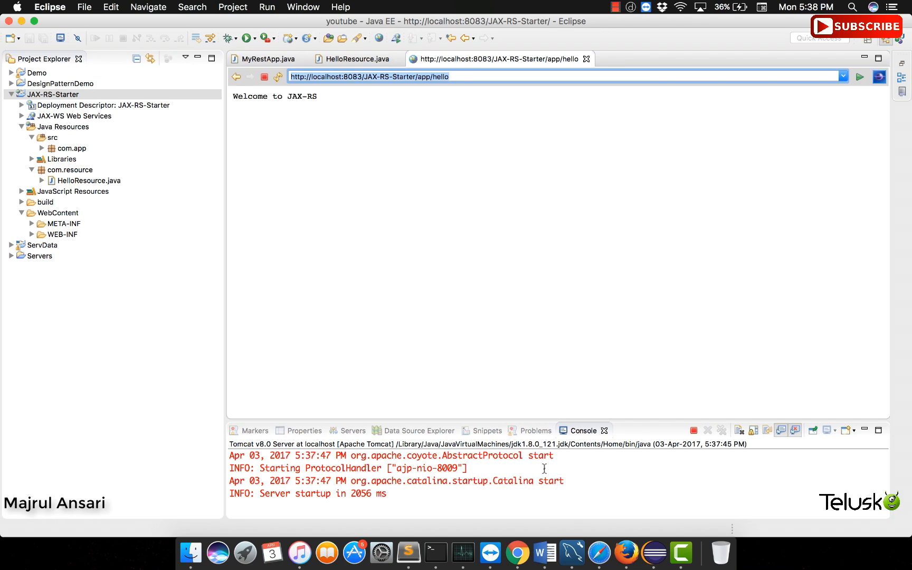
mouse_move(499, 523)
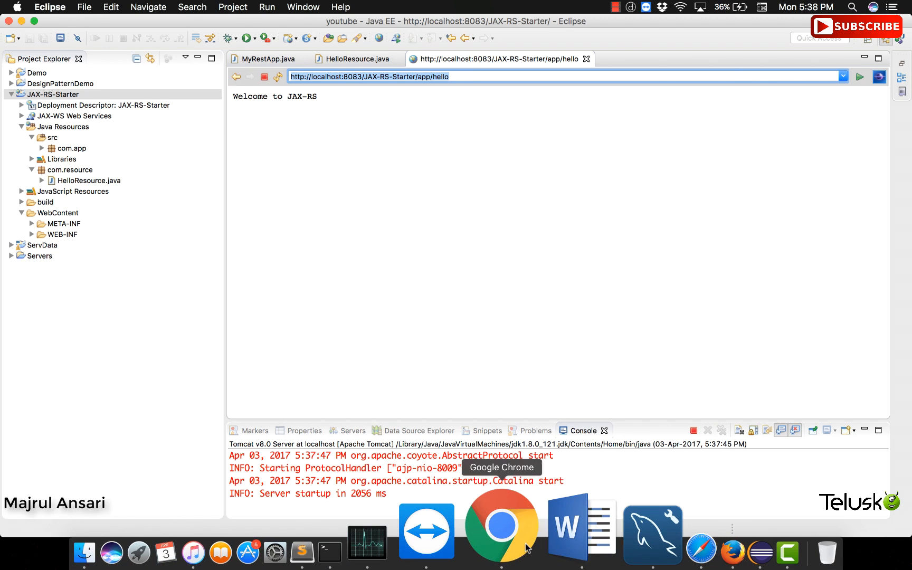
click(499, 523)
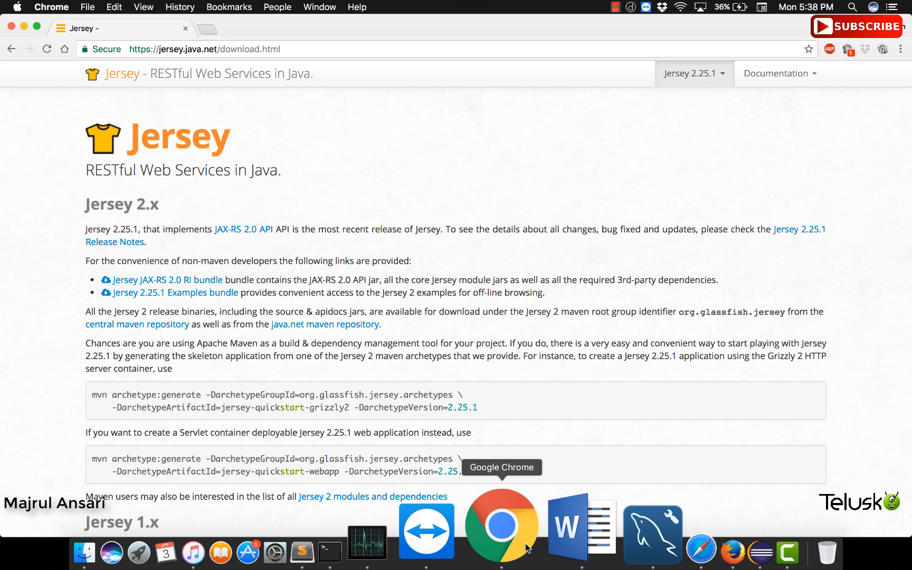
mouse_move(312, 402)
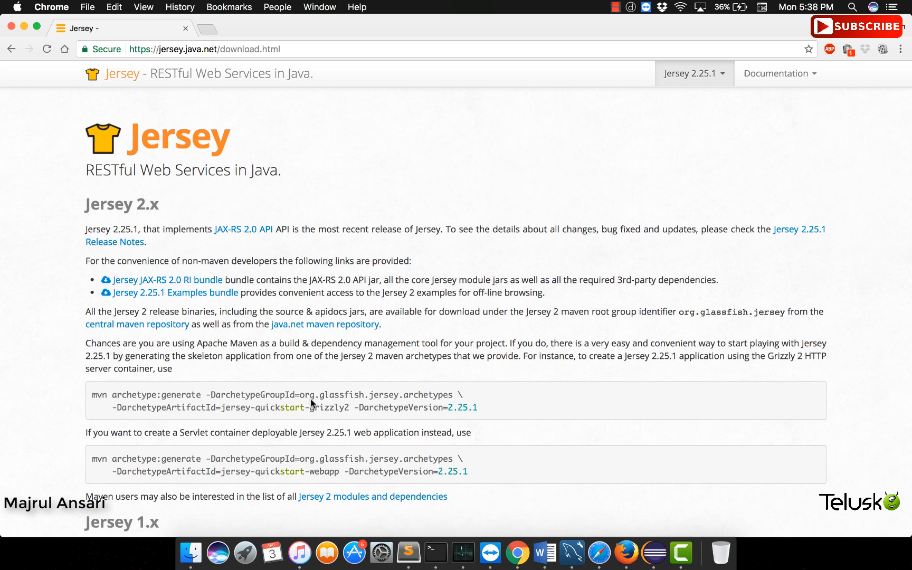
mouse_move(239, 274)
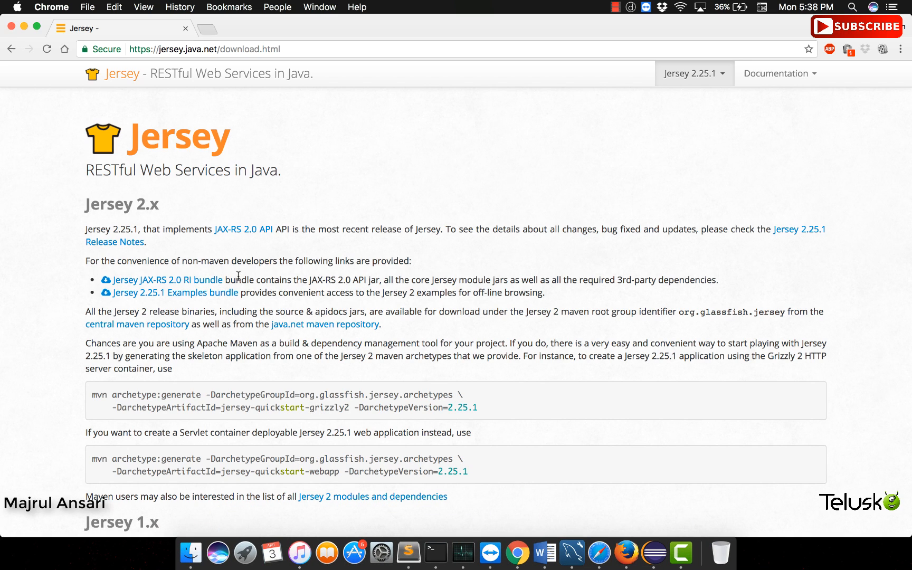
mouse_move(285, 255)
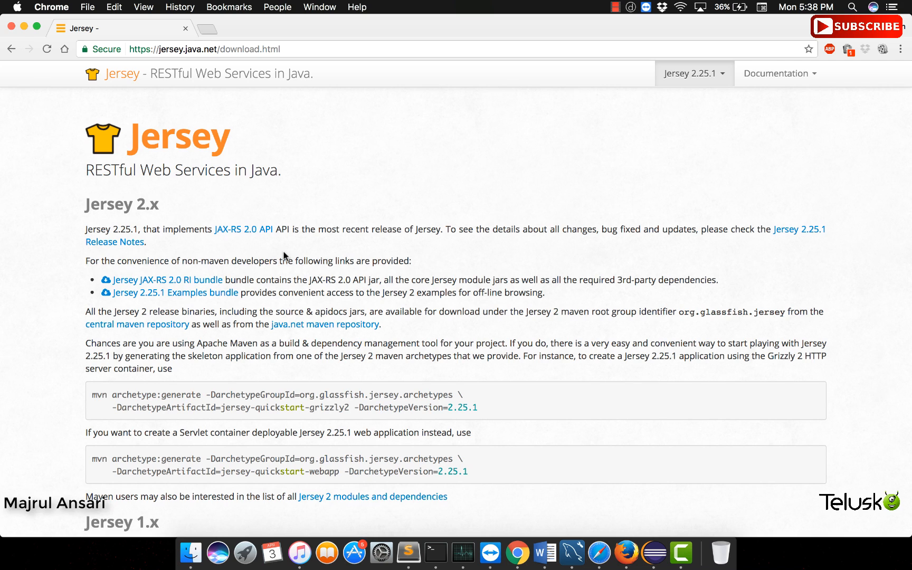
mouse_move(638, 523)
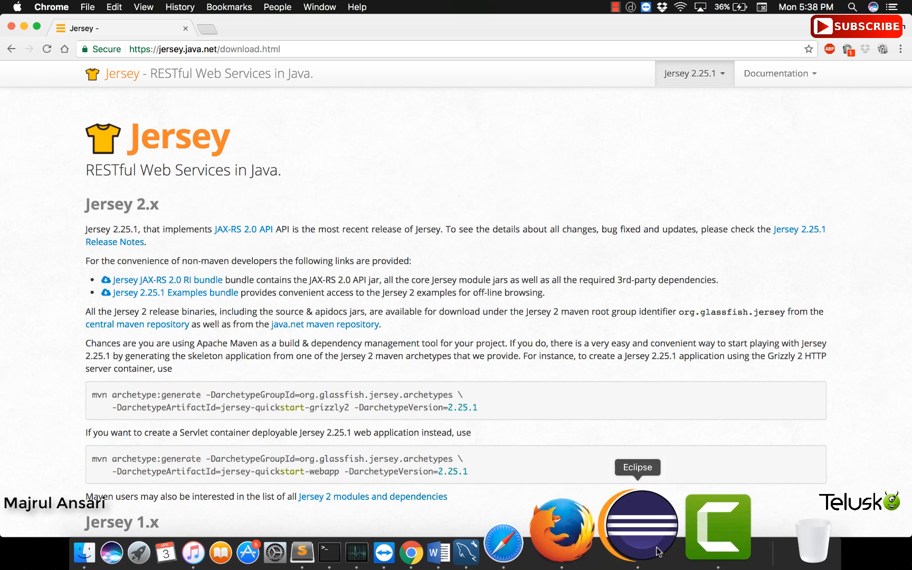
click(640, 524)
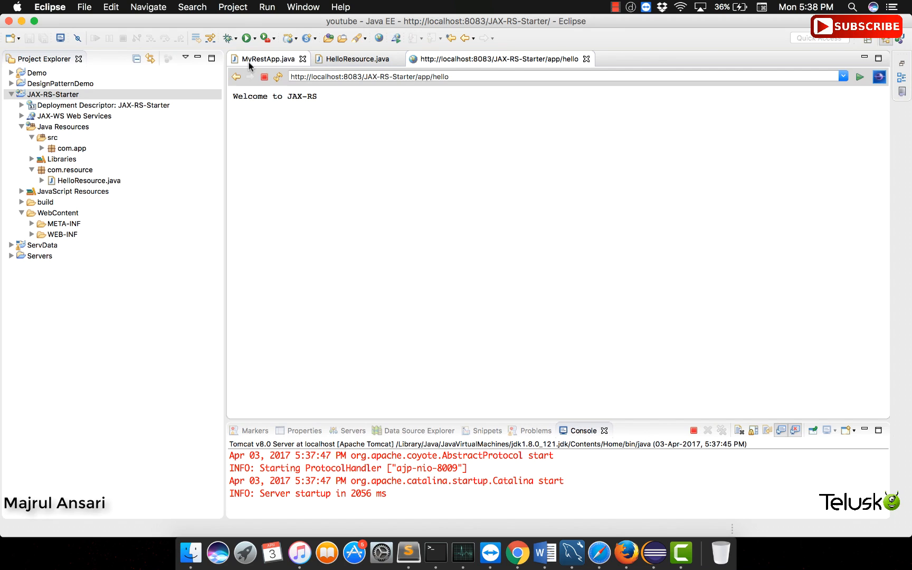
mouse_move(267, 58)
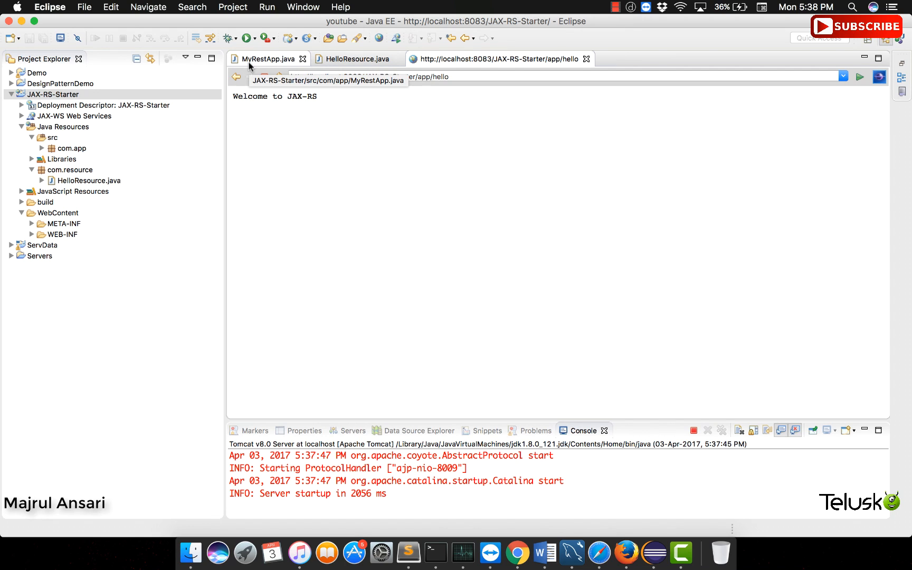
Step: Switch between MyRestApp's /app and HelloResource's /hello sources, ending on HelloResource
click(267, 58)
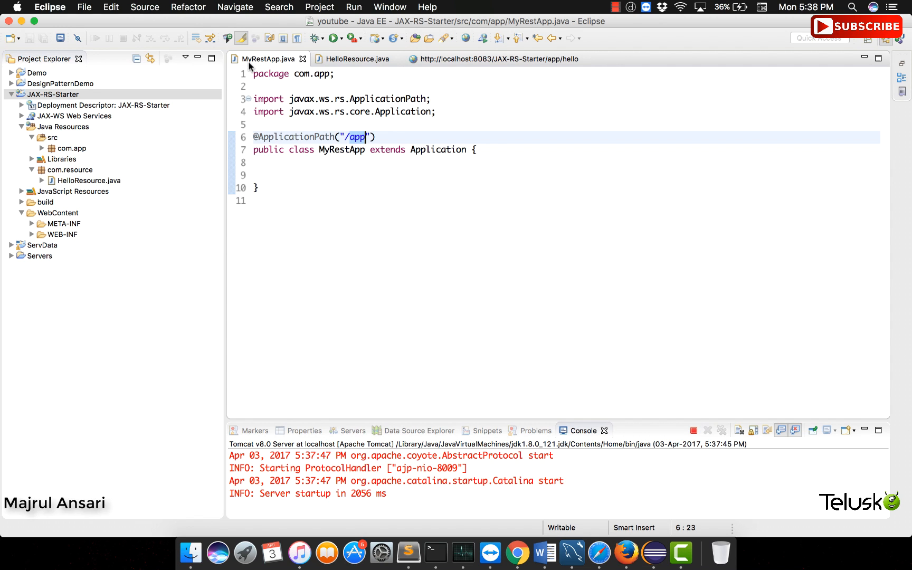
click(355, 59)
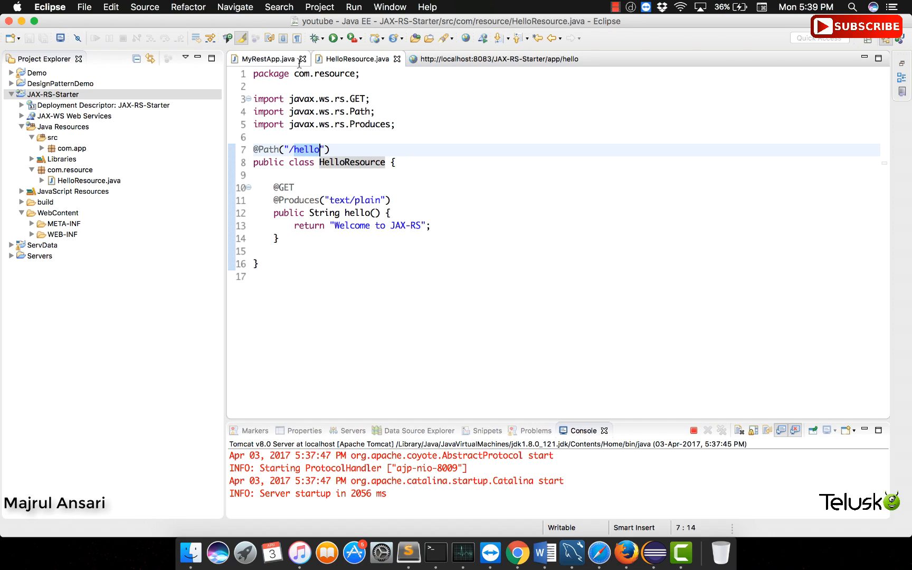
click(266, 59)
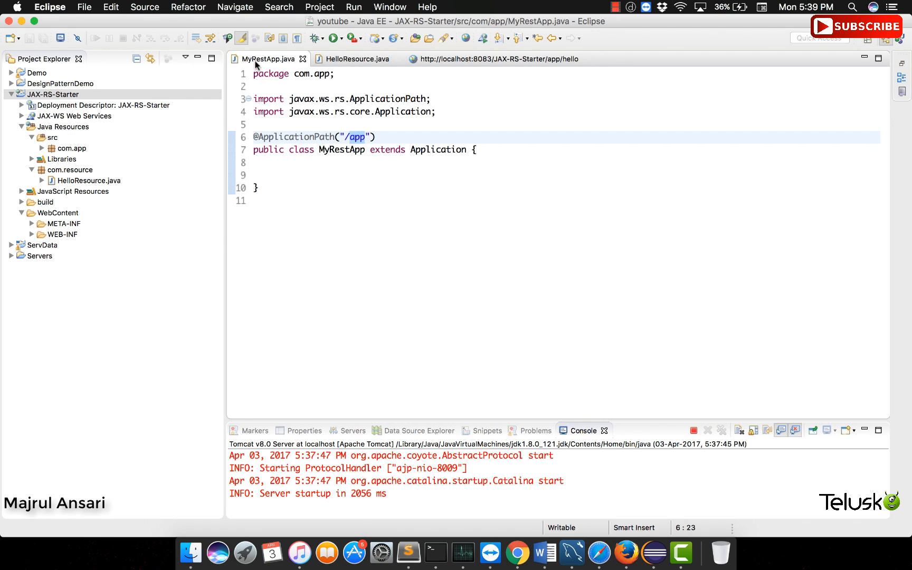
click(352, 59)
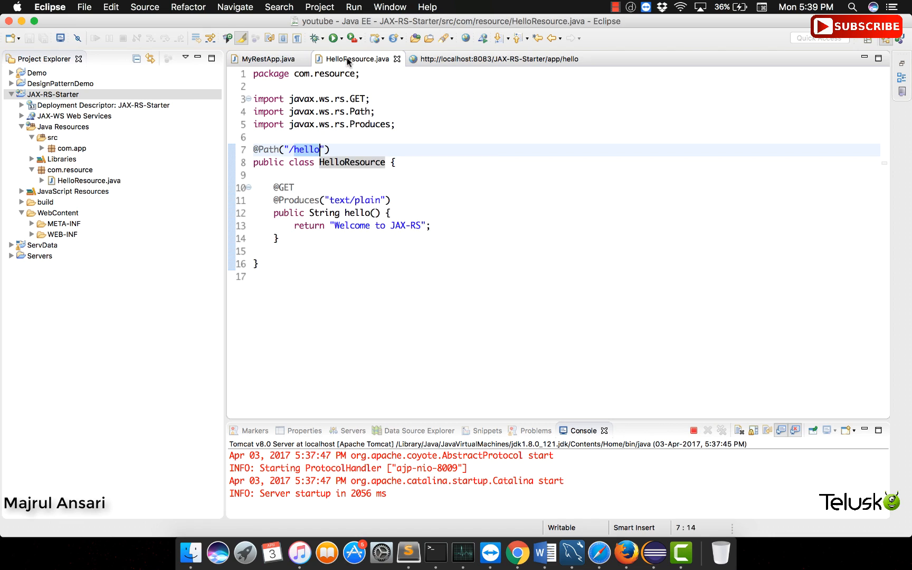